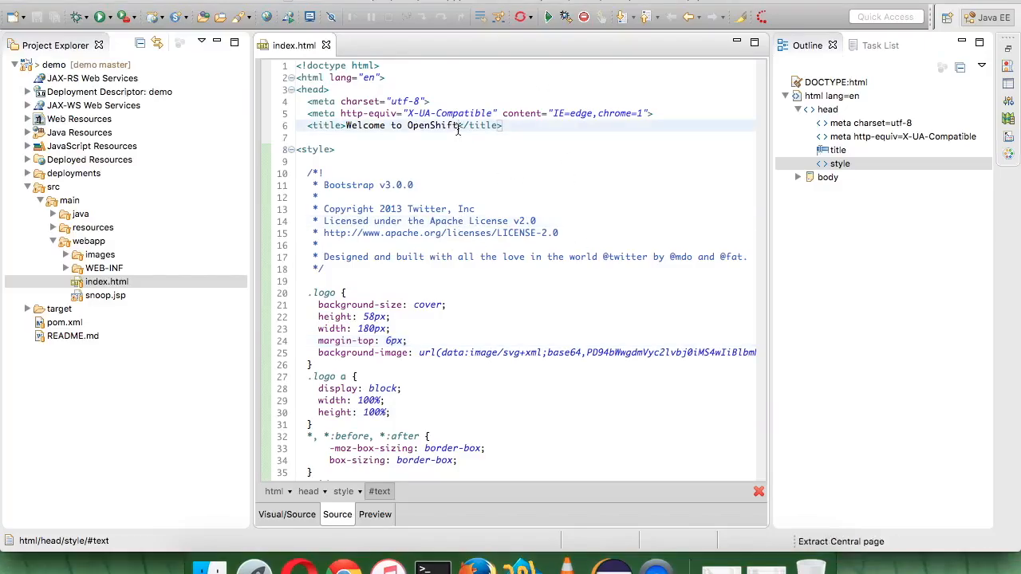
Step: Edit the index.html <title> to read 'Welcome to Telusko Learnings' and save
{"action": "left_click", "coordinate": [458, 125]}
{"action": "type", "text": "Telusko "}
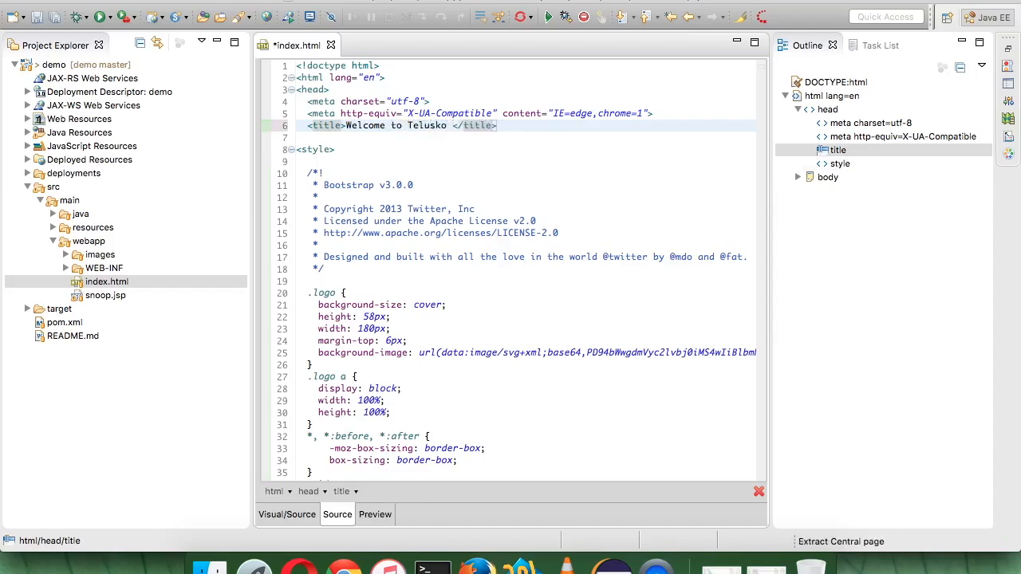
{"action": "type", "text": "Learnings"}
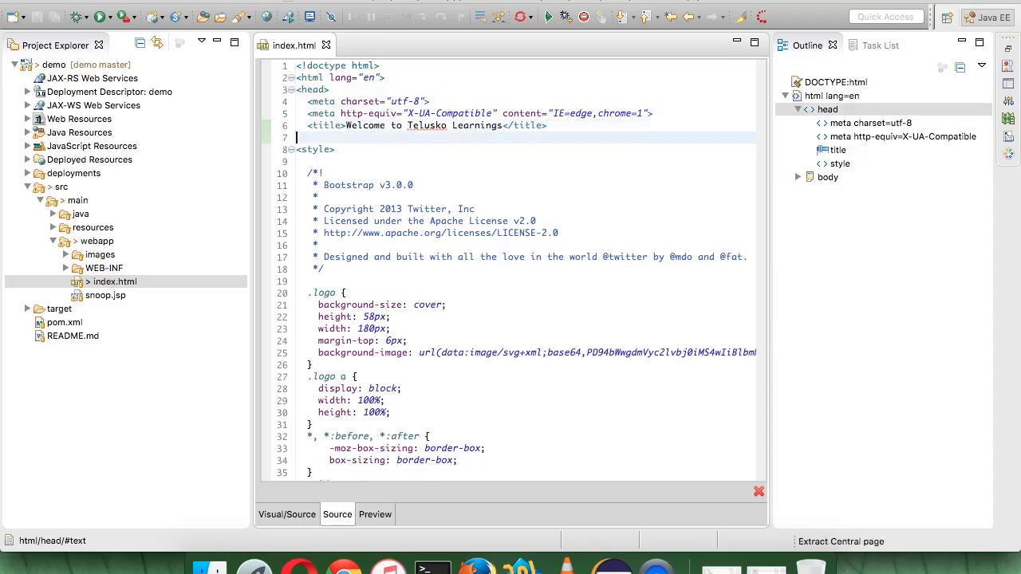
{"action": "mouse_move", "coordinate": [343, 555]}
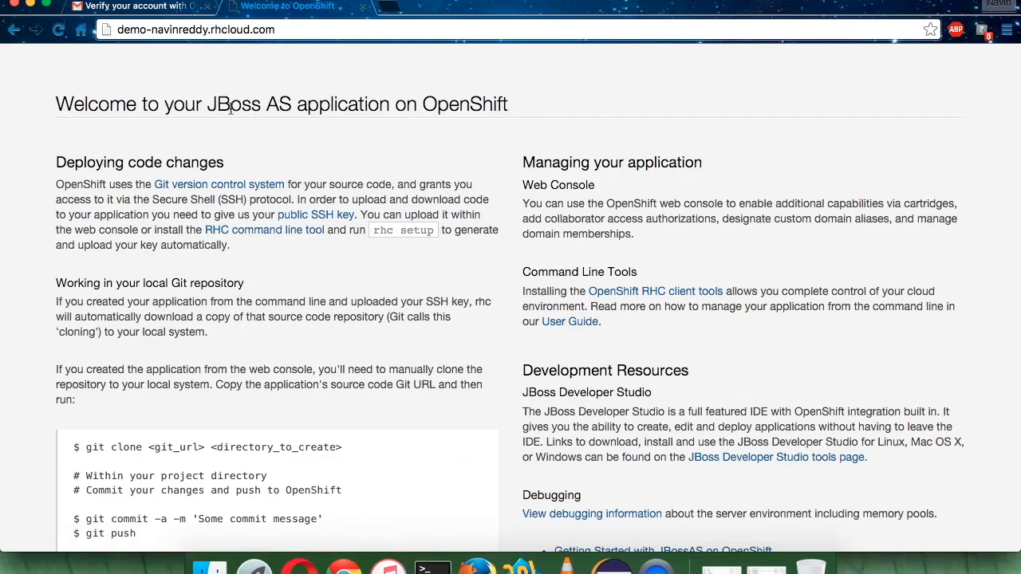
{"action": "mouse_move", "coordinate": [522, 297]}
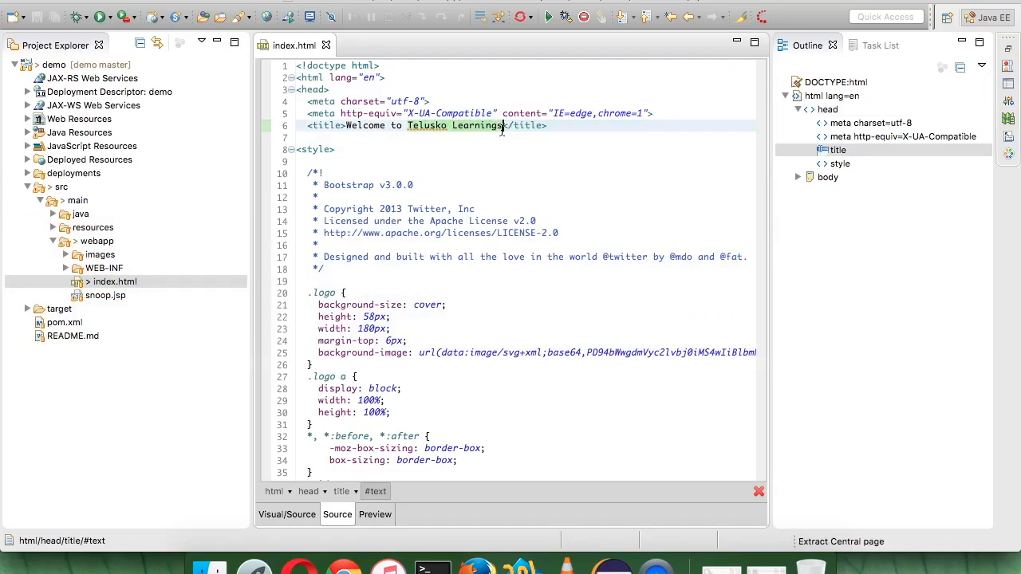
Step: Scroll down through index.html to reach the <h1> heading in the body
{"action": "scroll", "scroll_direction": "down", "scroll_amount": 3}
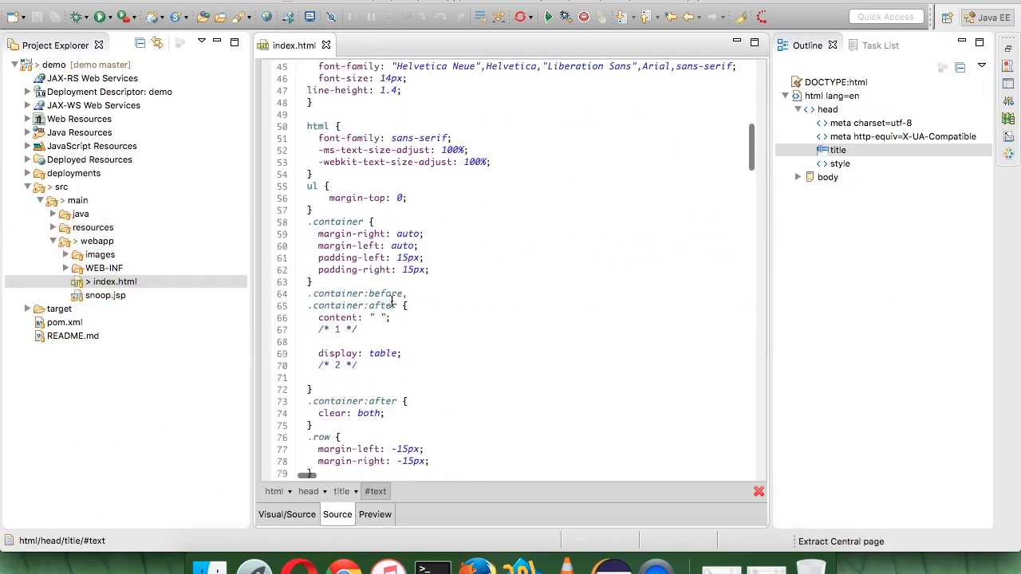
{"action": "scroll", "scroll_direction": "down", "scroll_amount": 3}
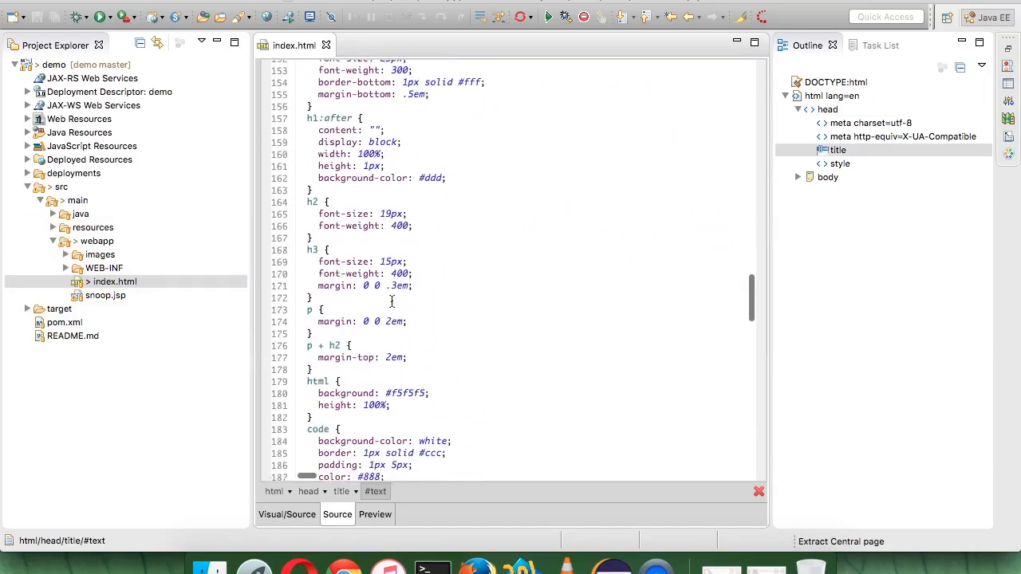
{"action": "scroll", "scroll_direction": "down", "scroll_amount": 3}
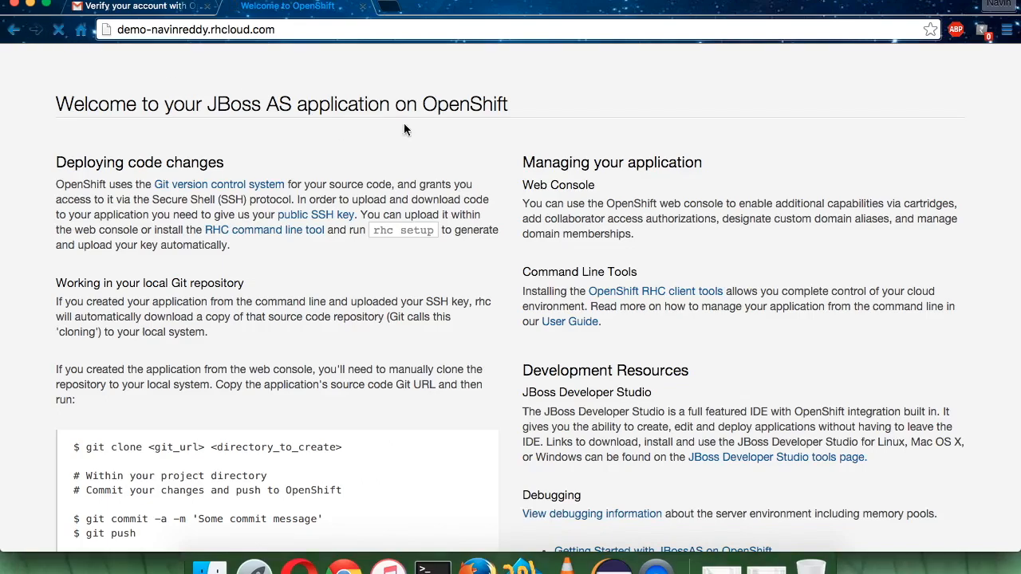
{"action": "mouse_move", "coordinate": [459, 135]}
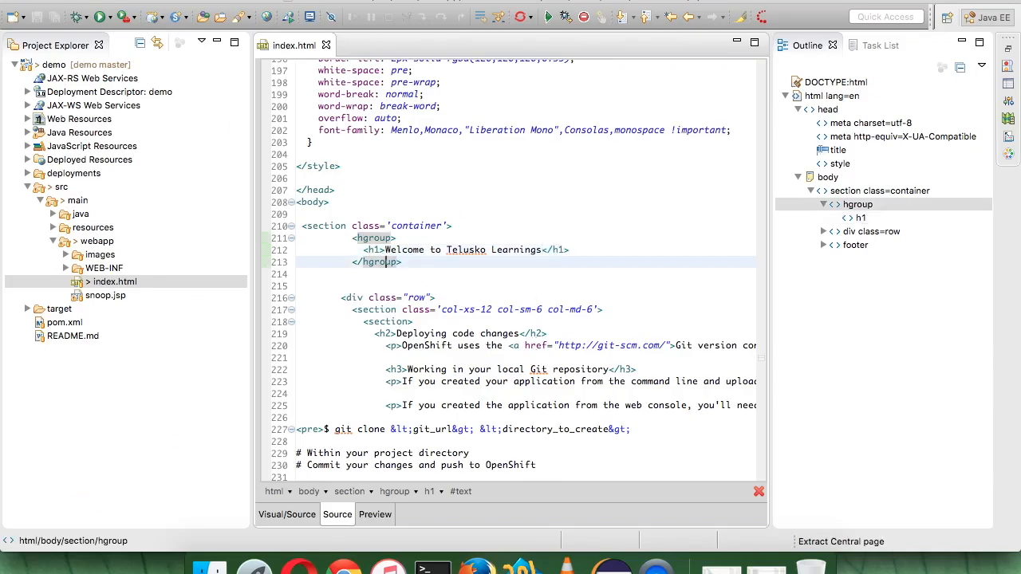
{"action": "mouse_move", "coordinate": [163, 144]}
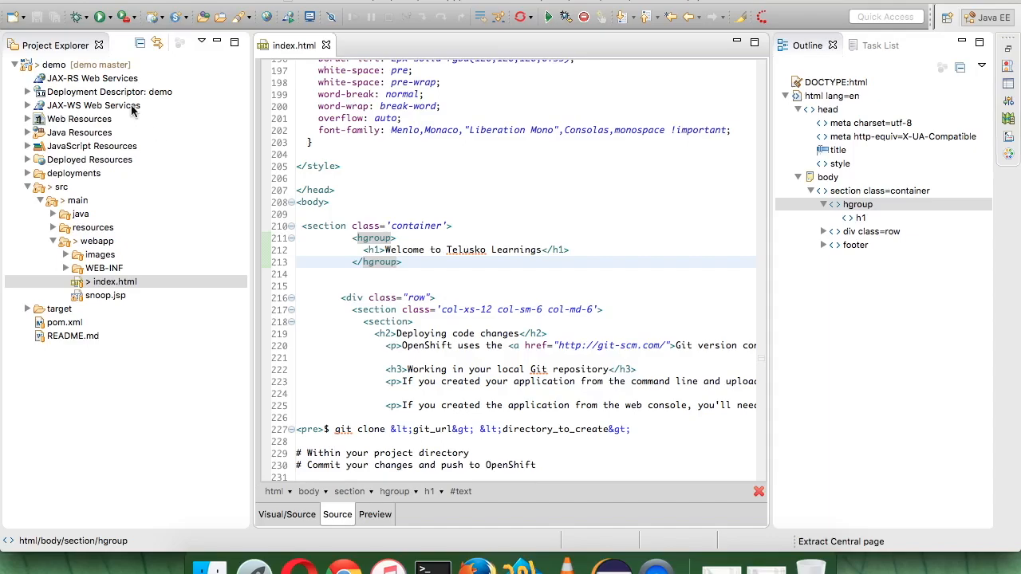
Step: Start a Git commit of the demo project via Team > Commit..
{"action": "left_click", "coordinate": [56, 65]}
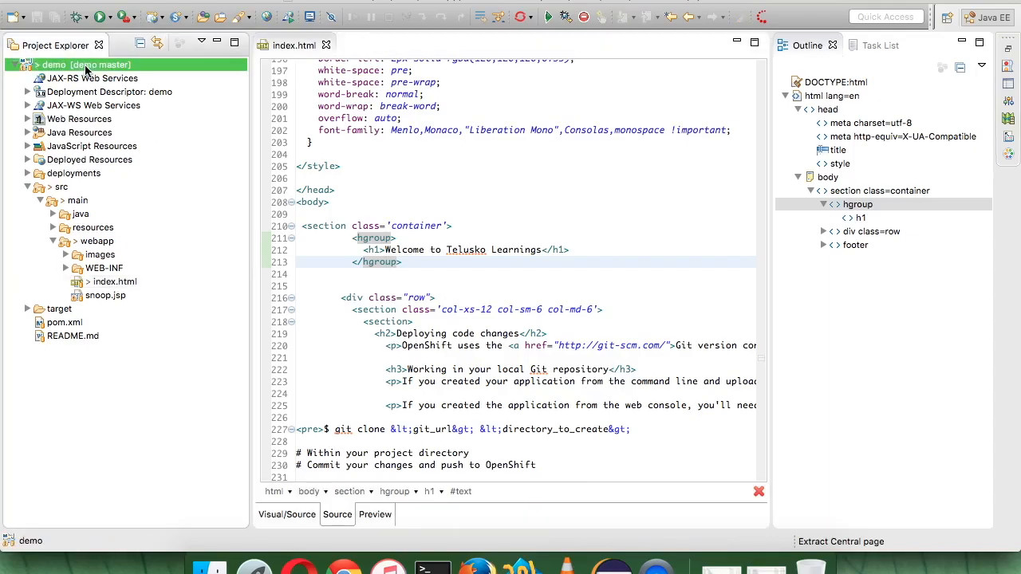
{"action": "right_click", "coordinate": [83, 64]}
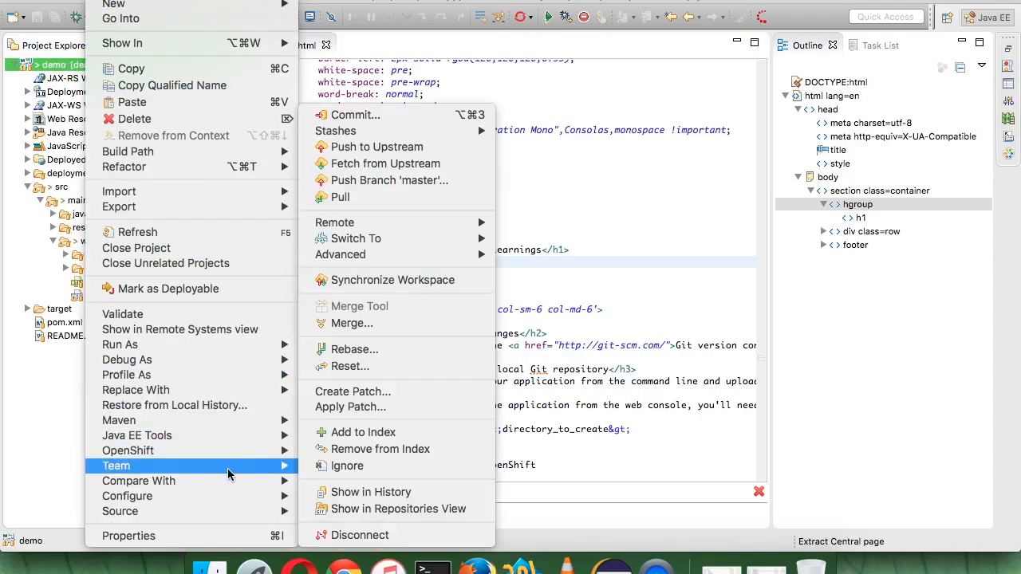
{"action": "mouse_move", "coordinate": [347, 466]}
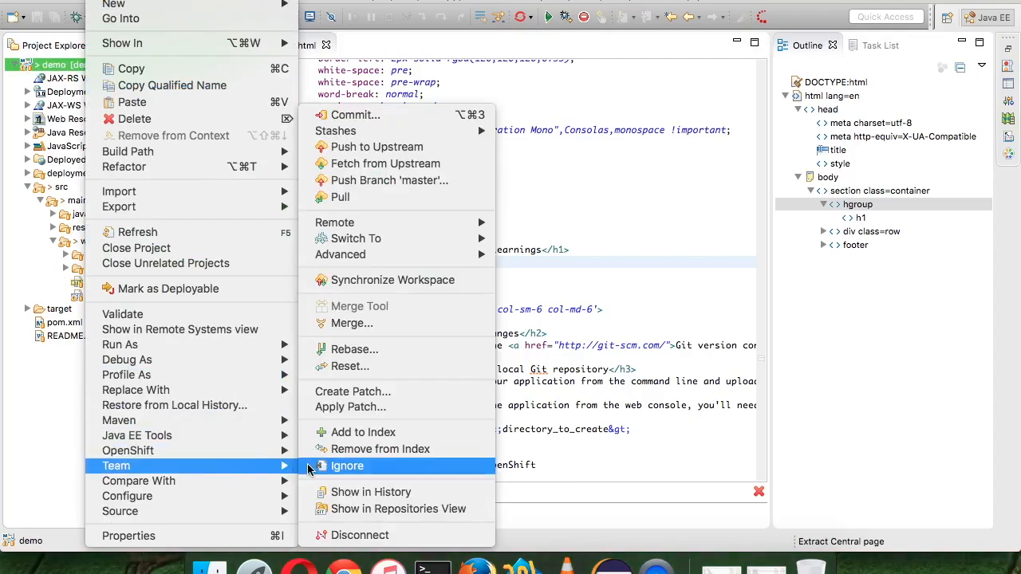
{"action": "mouse_move", "coordinate": [374, 115]}
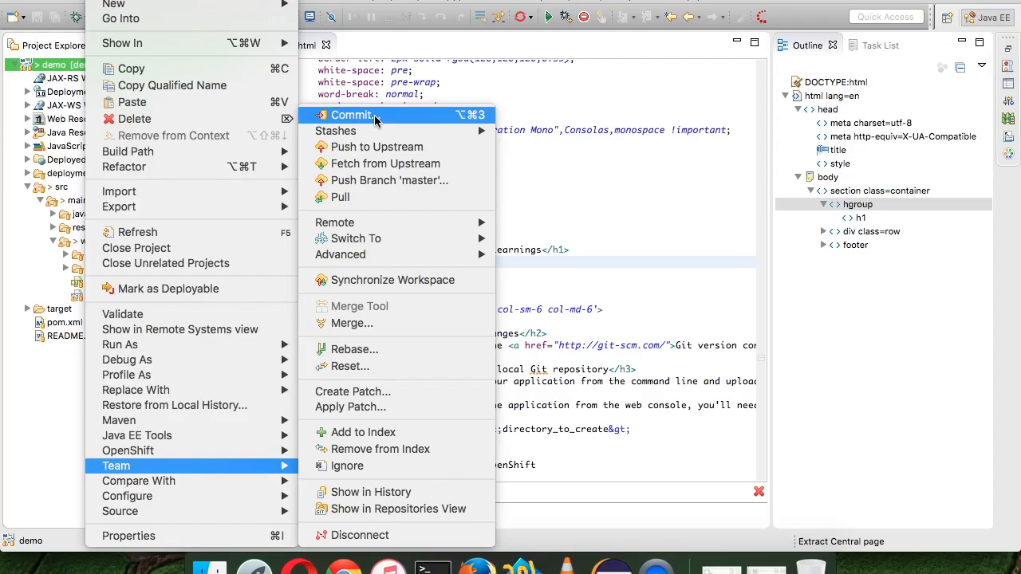
{"action": "left_click", "coordinate": [352, 114]}
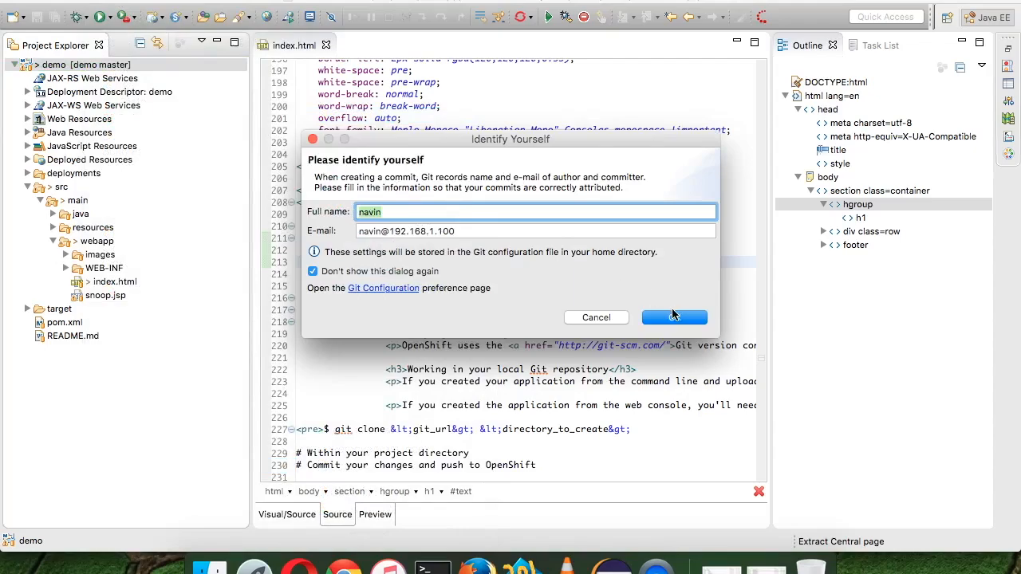
Step: Accept the author identity, commit all four files as '1st Commit' and push to OpenShift
{"action": "left_click", "coordinate": [673, 317]}
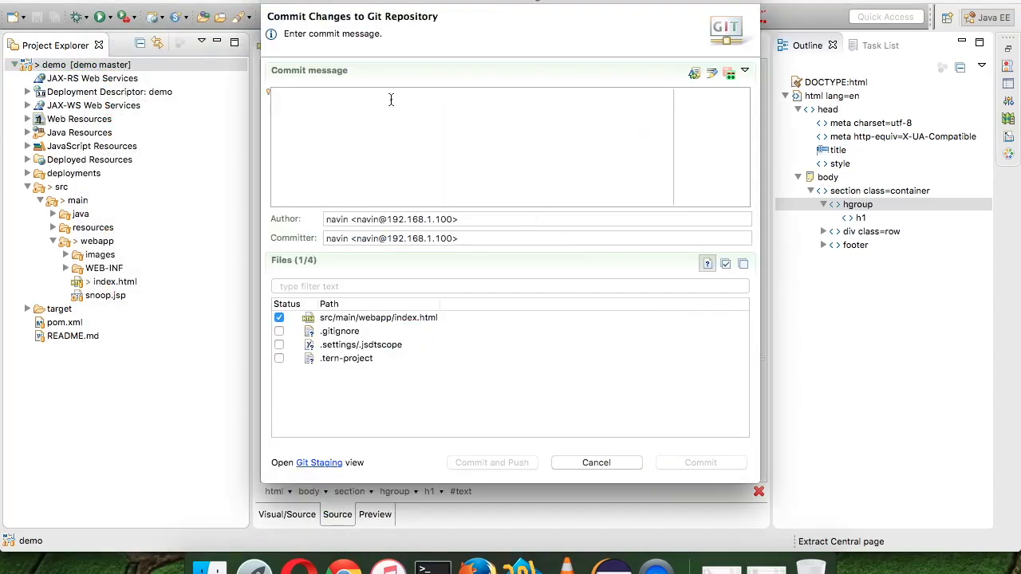
{"action": "type", "text": "1"}
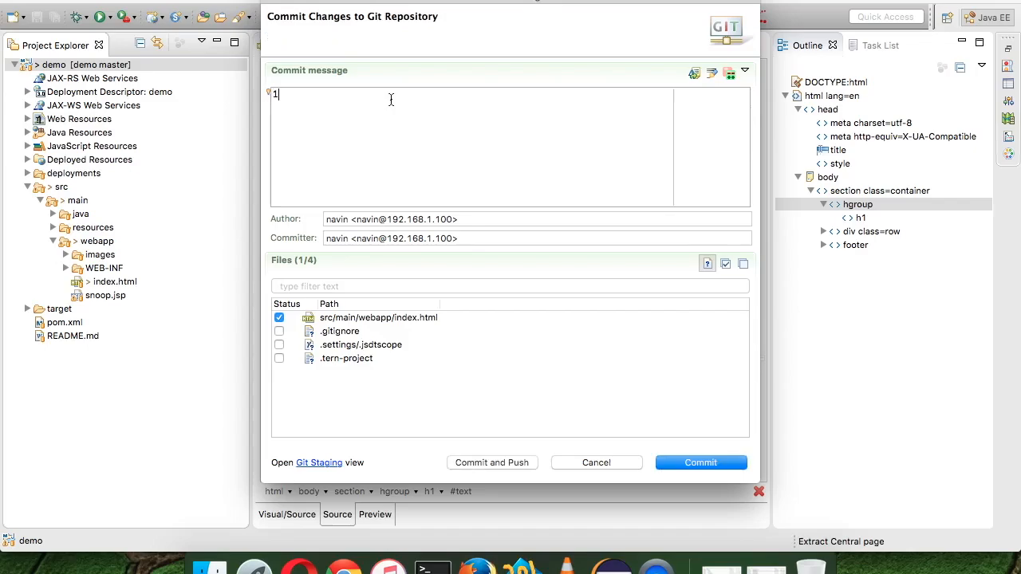
{"action": "type", "text": "st Commit"}
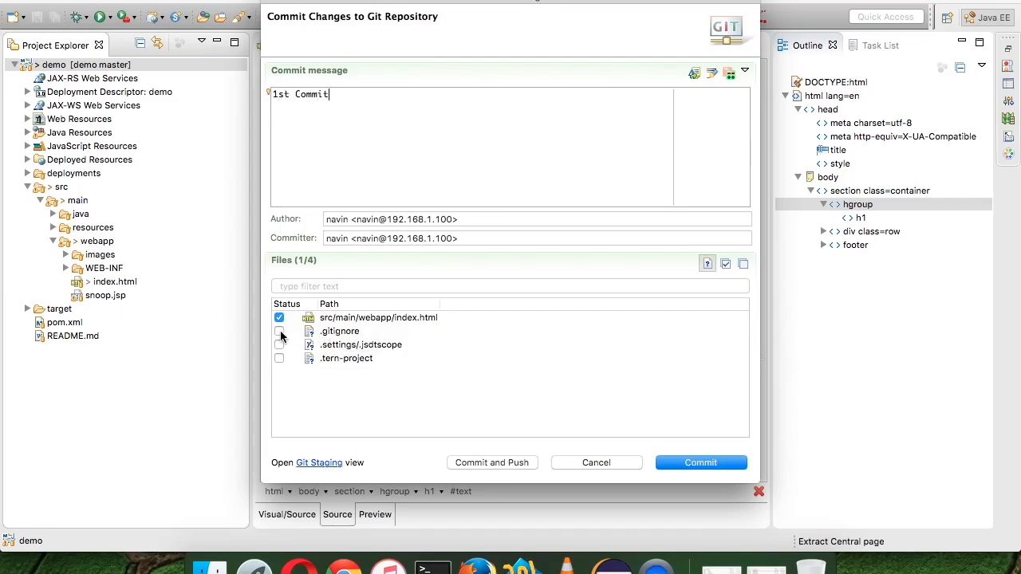
{"action": "left_click", "coordinate": [279, 358]}
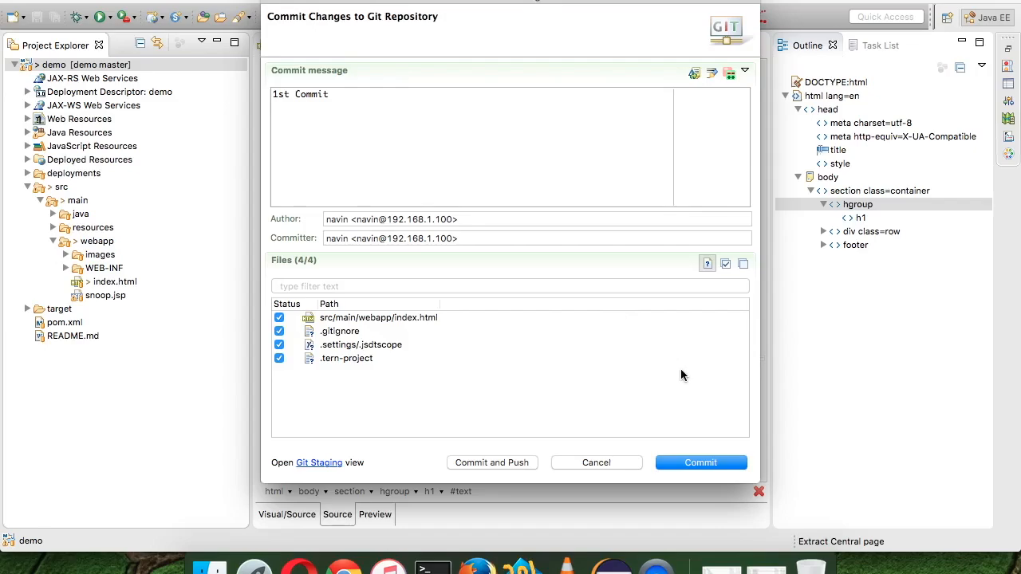
{"action": "mouse_move", "coordinate": [737, 458]}
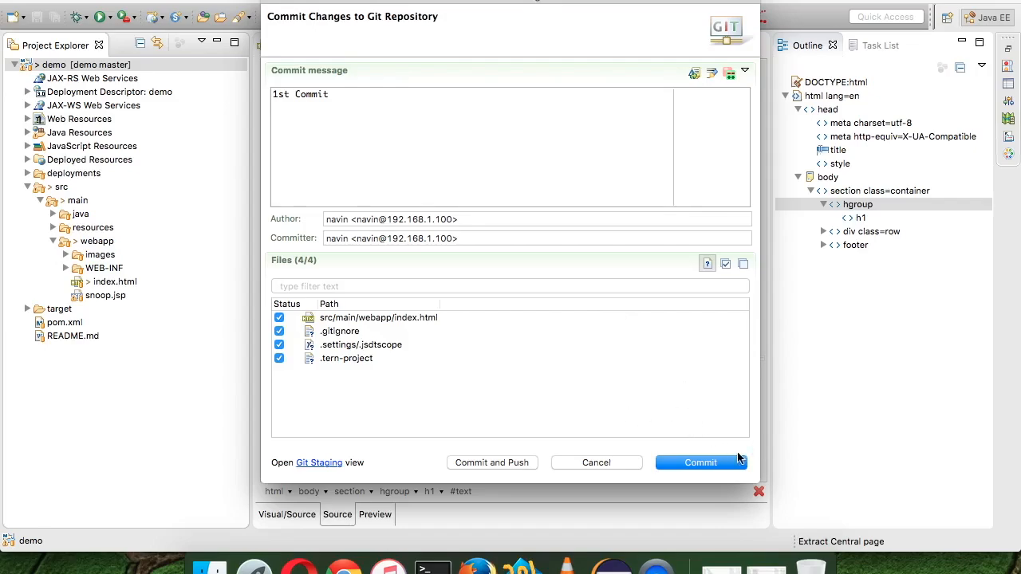
{"action": "mouse_move", "coordinate": [494, 469]}
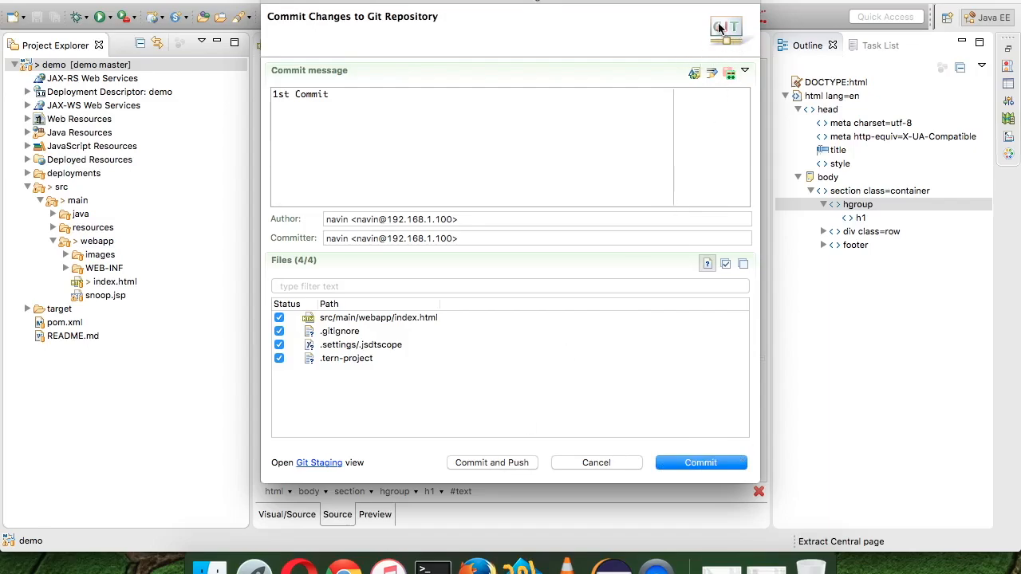
{"action": "mouse_move", "coordinate": [461, 407]}
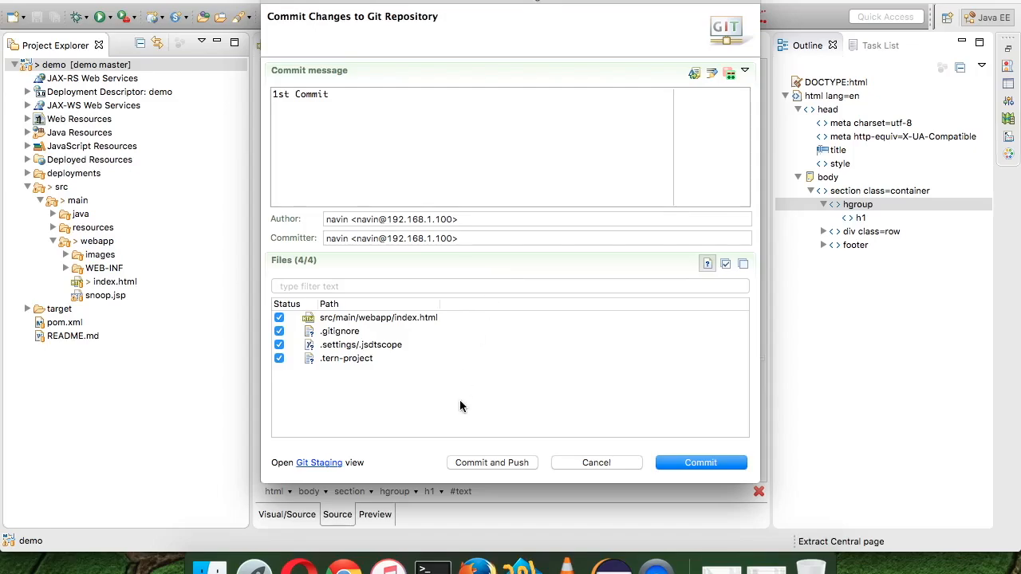
{"action": "left_click", "coordinate": [700, 462]}
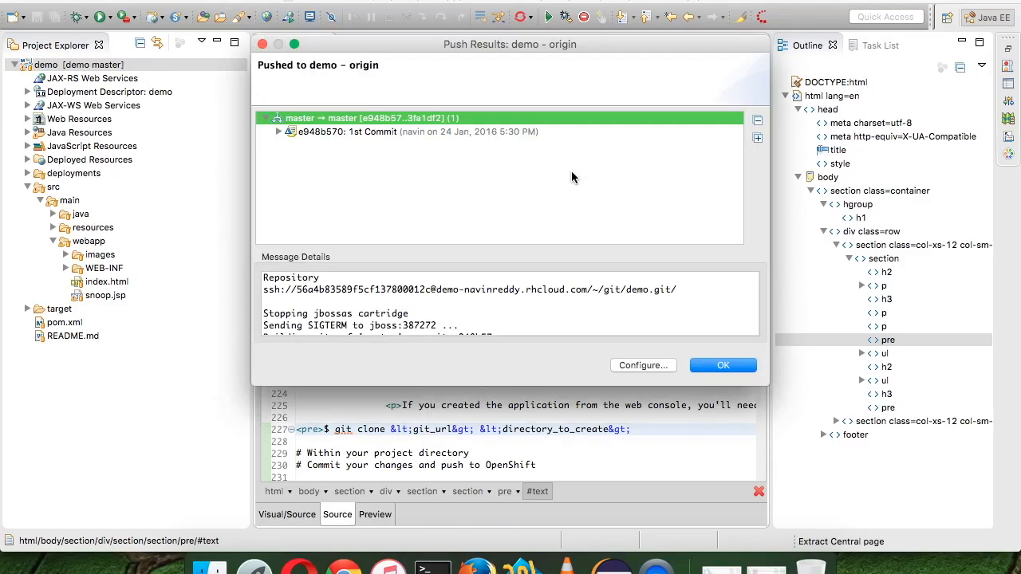
{"action": "mouse_move", "coordinate": [377, 169]}
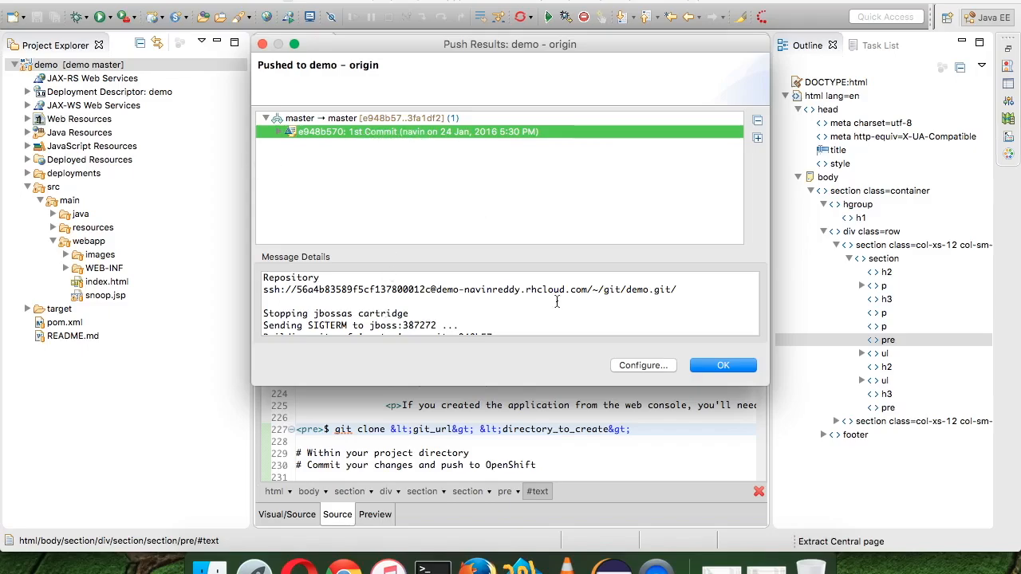
Step: Dismiss the Push Results report for the 1st Commit to demo origin
{"action": "left_click", "coordinate": [721, 365]}
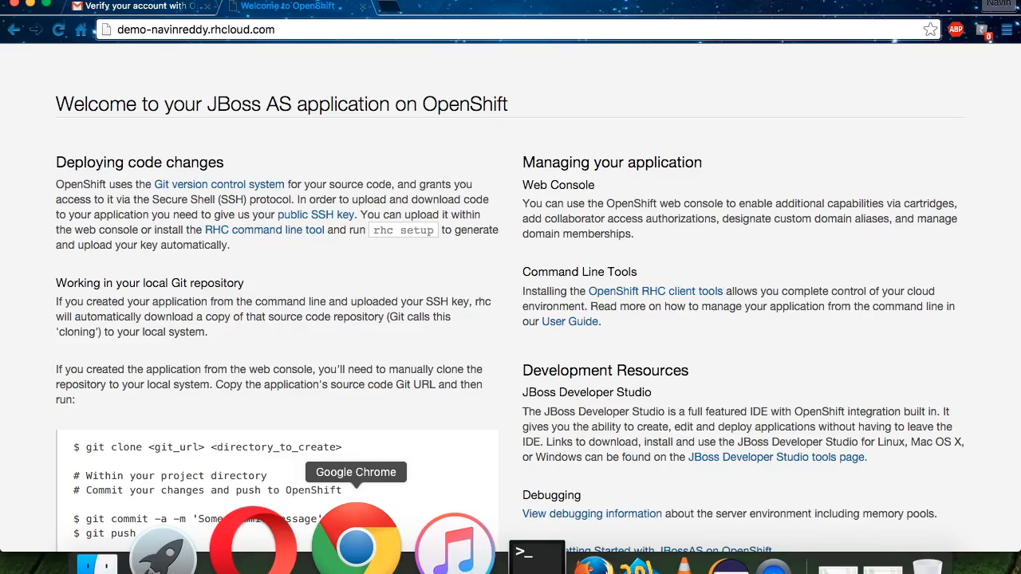
Step: Reload the live OpenShift app until it shows 'Welcome to Telusko Learnings'
{"action": "left_click", "coordinate": [59, 29]}
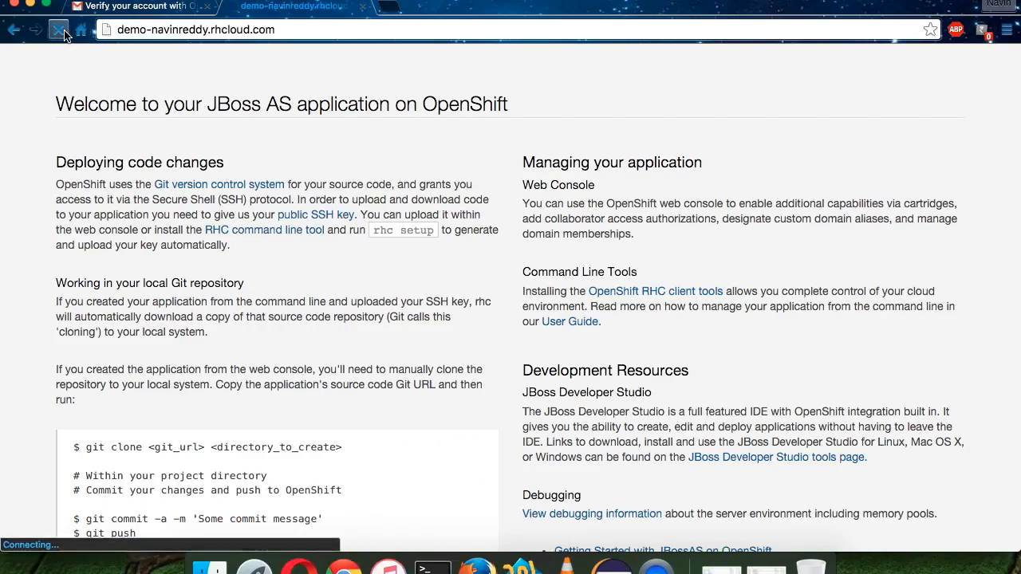
{"action": "left_click", "coordinate": [59, 30]}
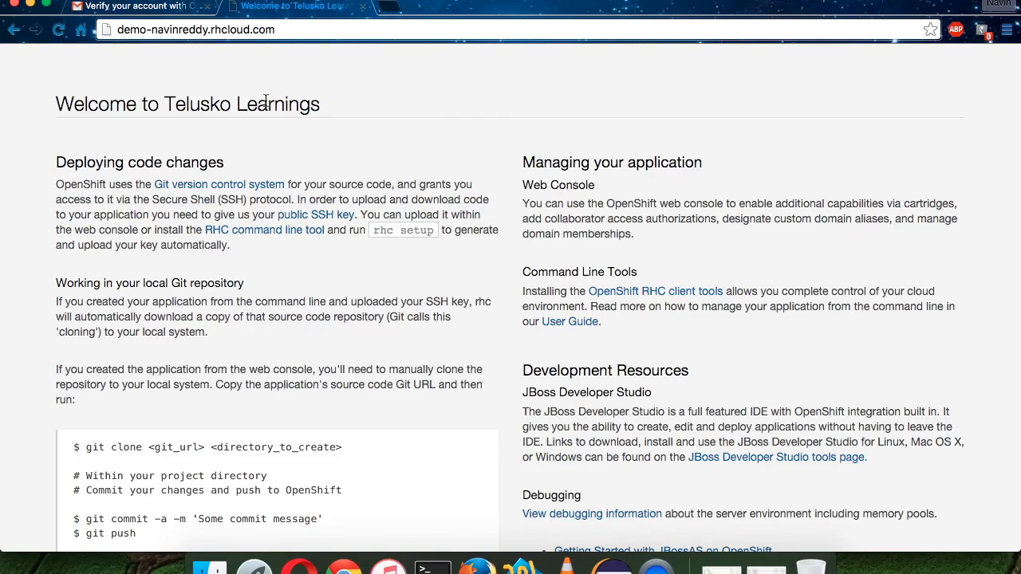
{"action": "mouse_move", "coordinate": [656, 566]}
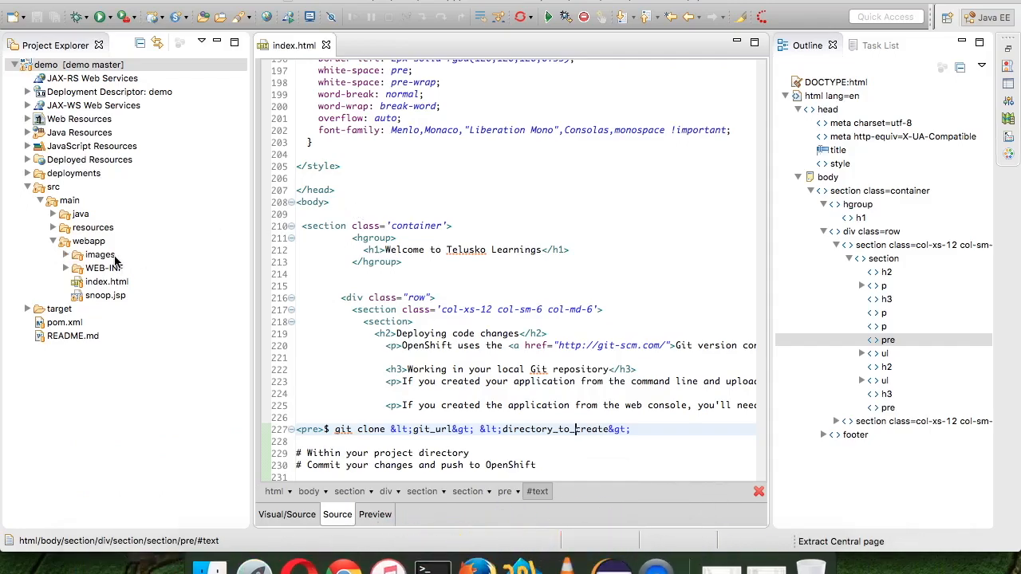
Step: Create a new JSP file named calc.jsp in the webapp folder
{"action": "left_click", "coordinate": [88, 241]}
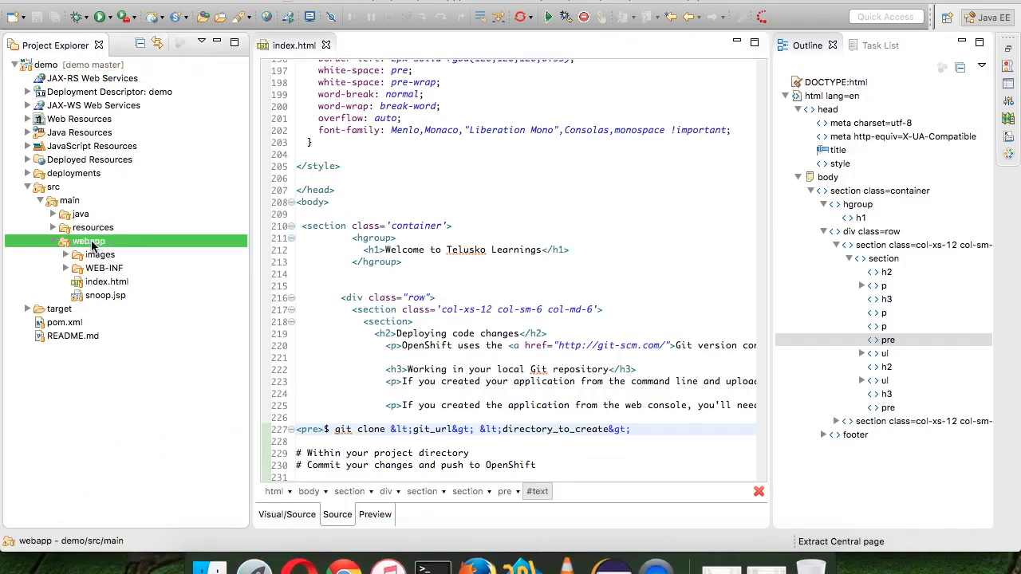
{"action": "right_click", "coordinate": [89, 241]}
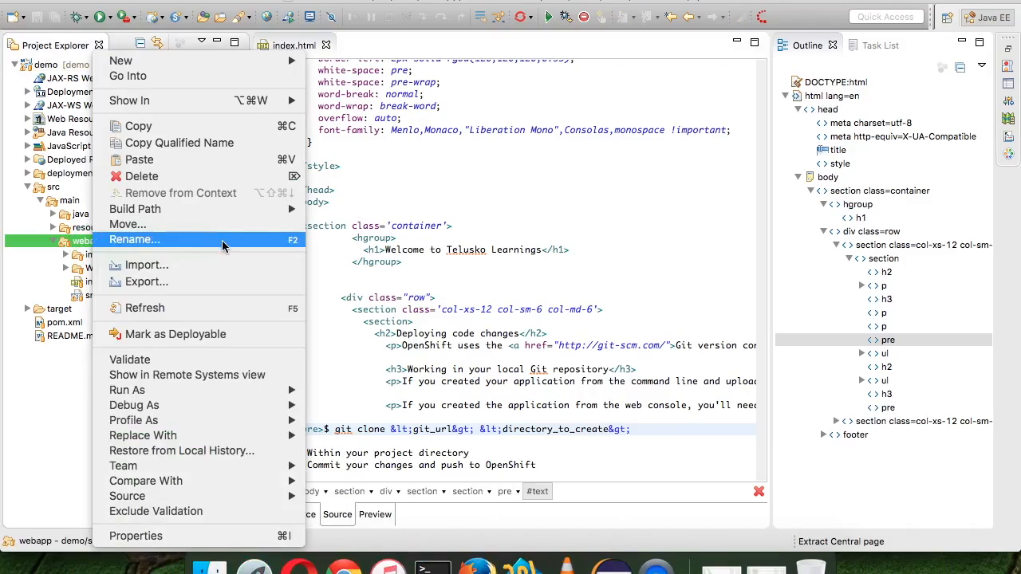
{"action": "mouse_move", "coordinate": [120, 61]}
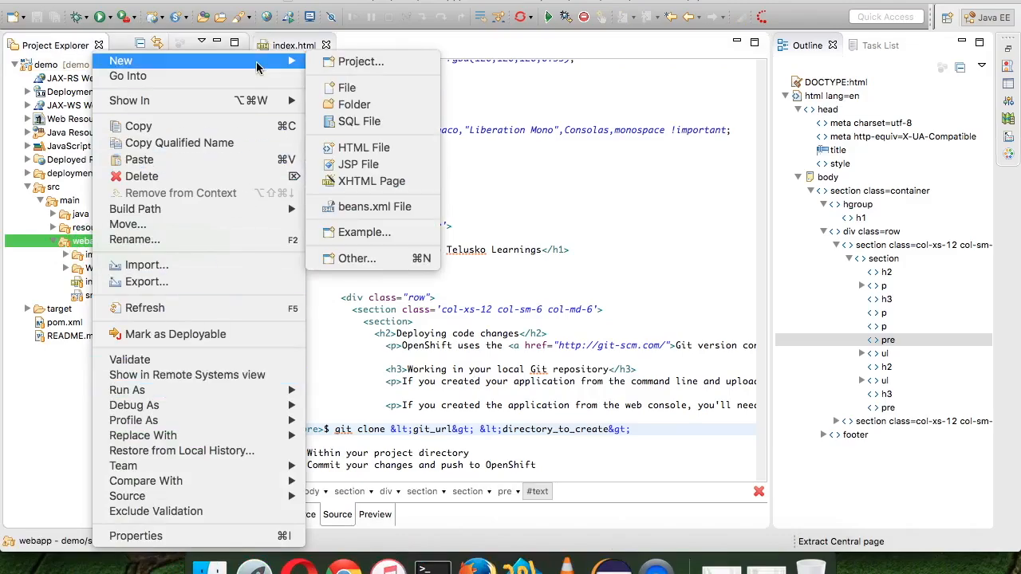
{"action": "mouse_move", "coordinate": [354, 273]}
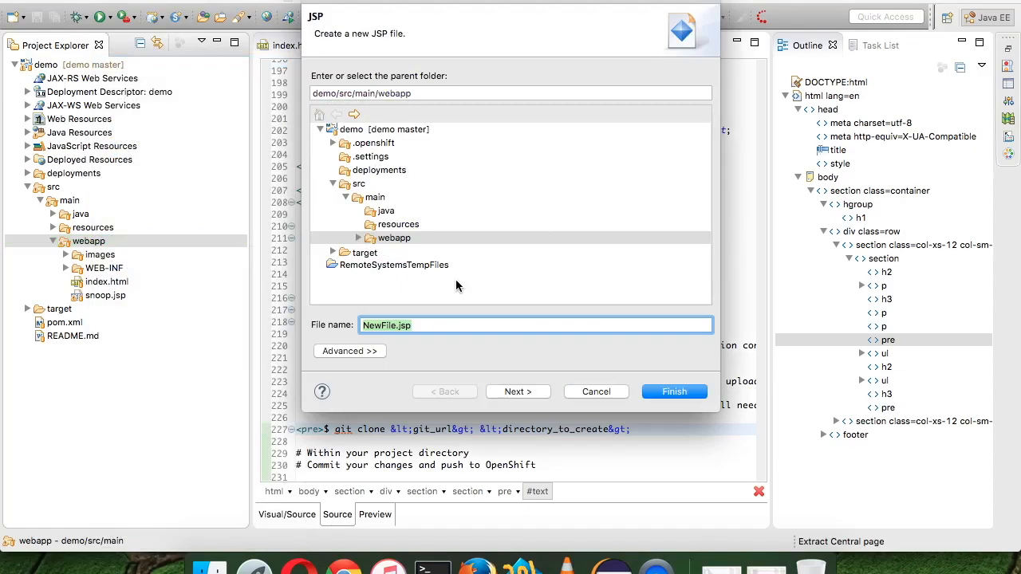
{"action": "type", "text": "calc.jsp"}
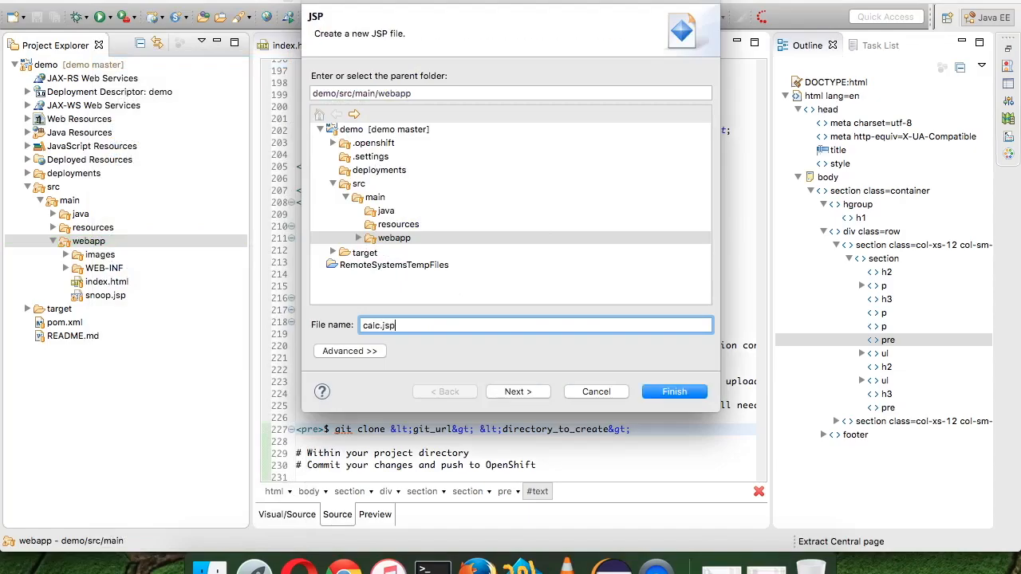
{"action": "left_click", "coordinate": [673, 390]}
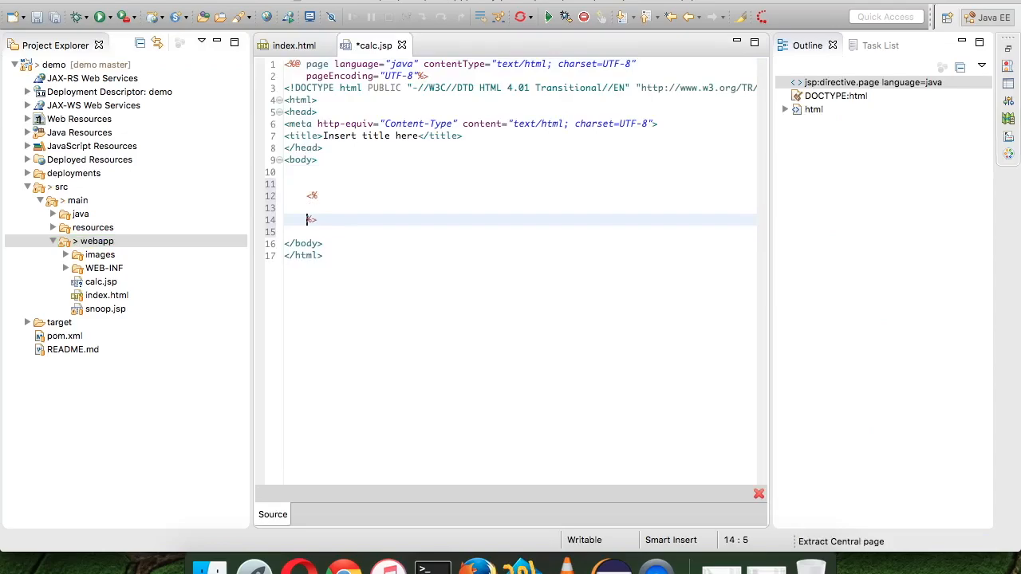
Step: Write the scriptlet int i=6; int j=8; out.println(i+j); in calc.jsp and save
{"action": "type", "text": "int"}
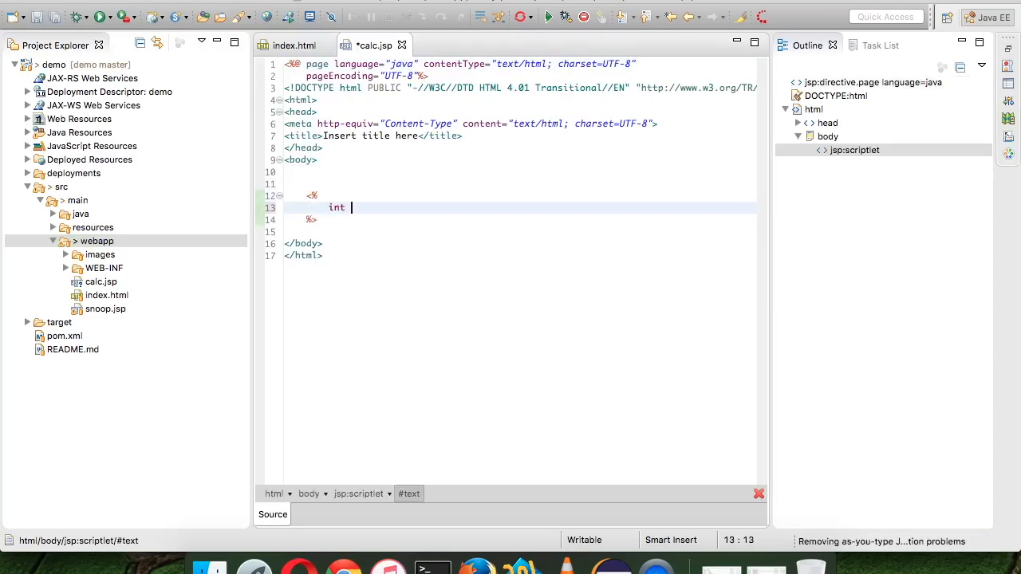
{"action": "type", "text": "i="}
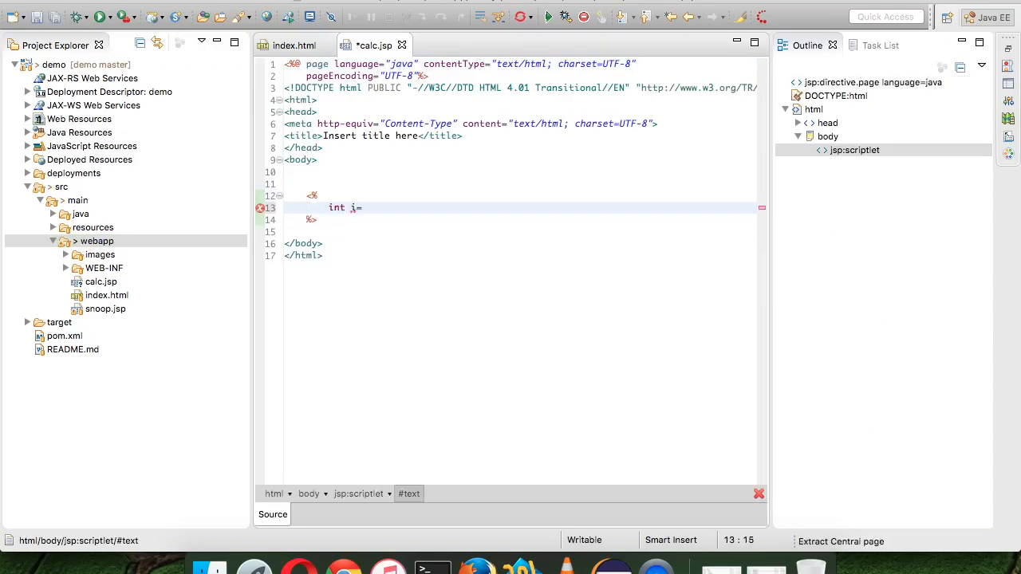
{"action": "type", "text": "6;"}
{"action": "type", "text": "int j="}
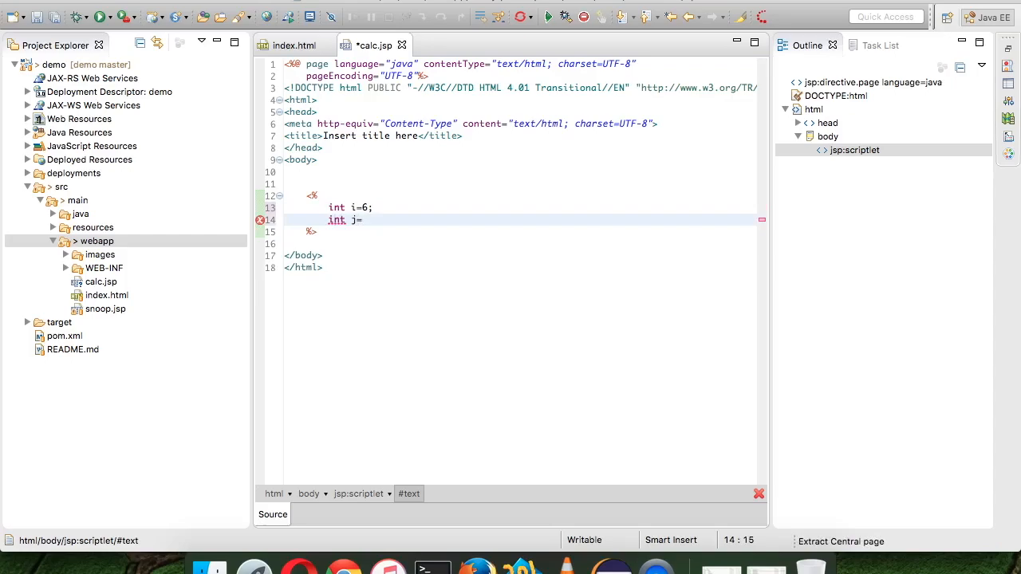
{"action": "type", "text": "8;"}
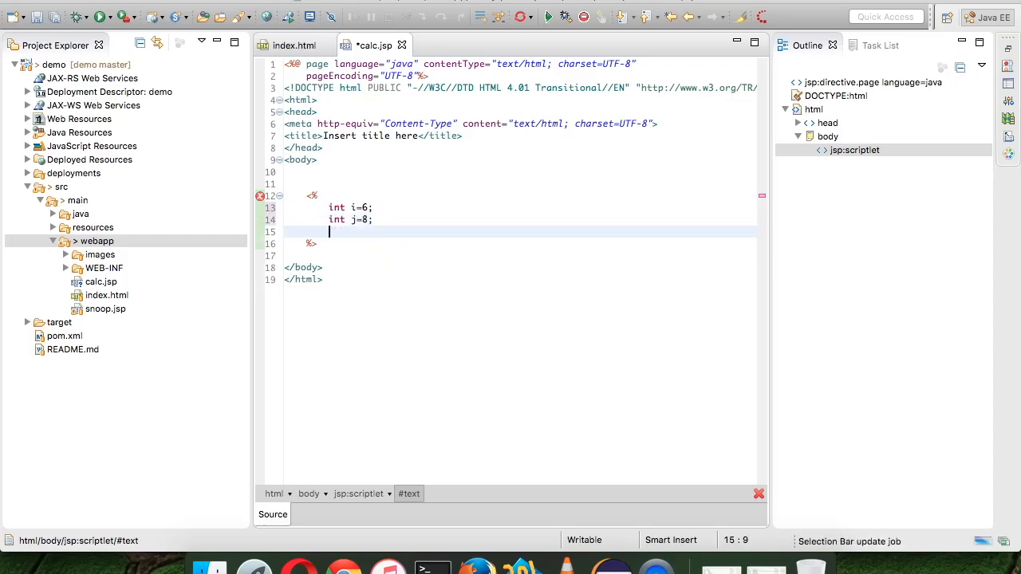
{"action": "type", "text": "out"}
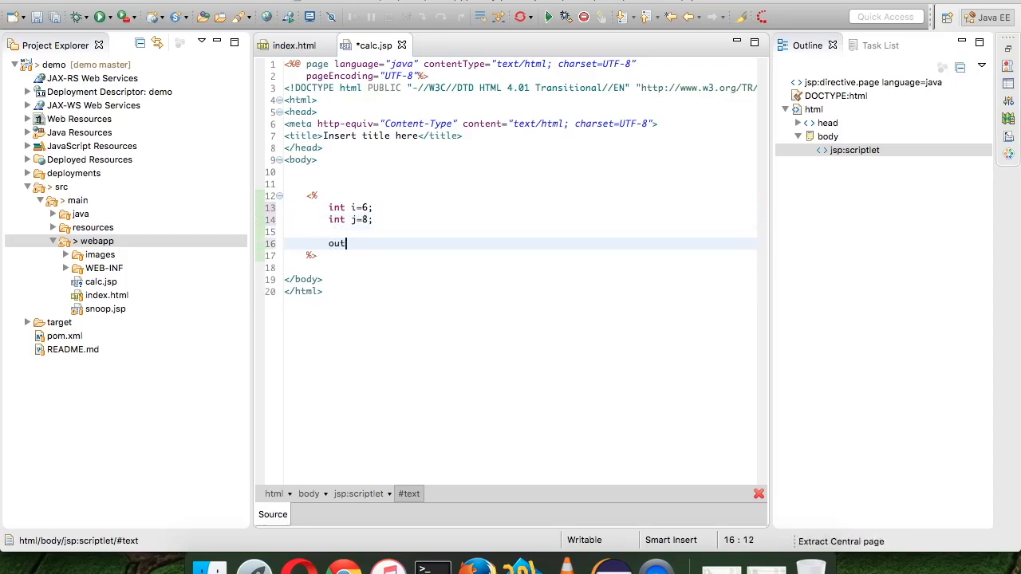
{"action": "type", "text": ".prin"}
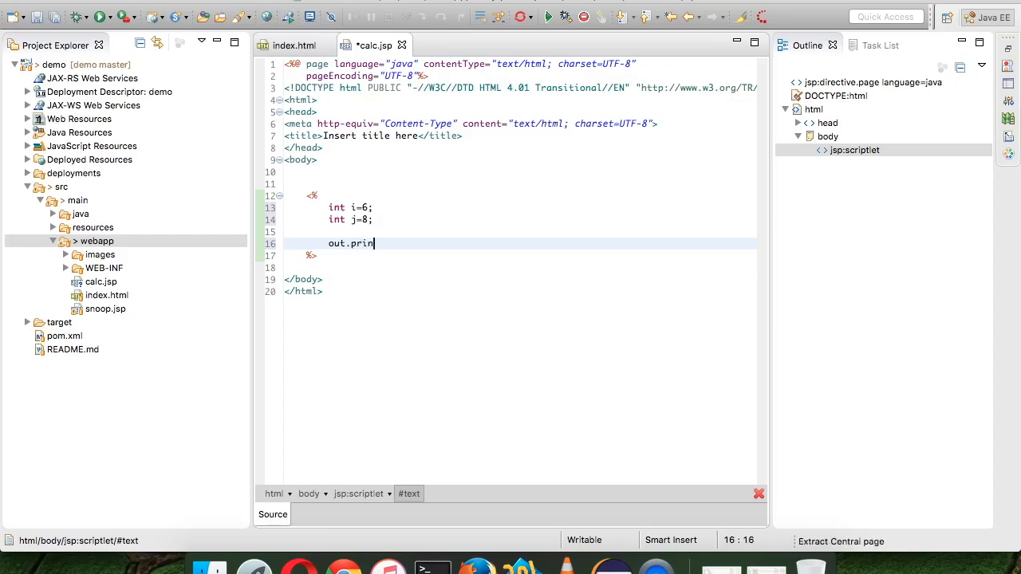
{"action": "type", "text": "tln()"}
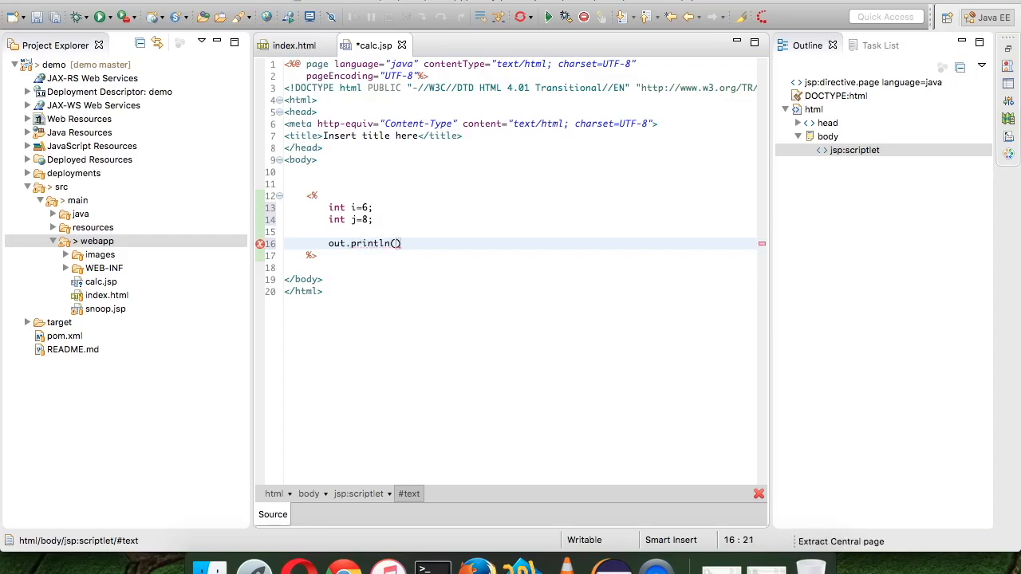
{"action": "type", "text": "i+j"}
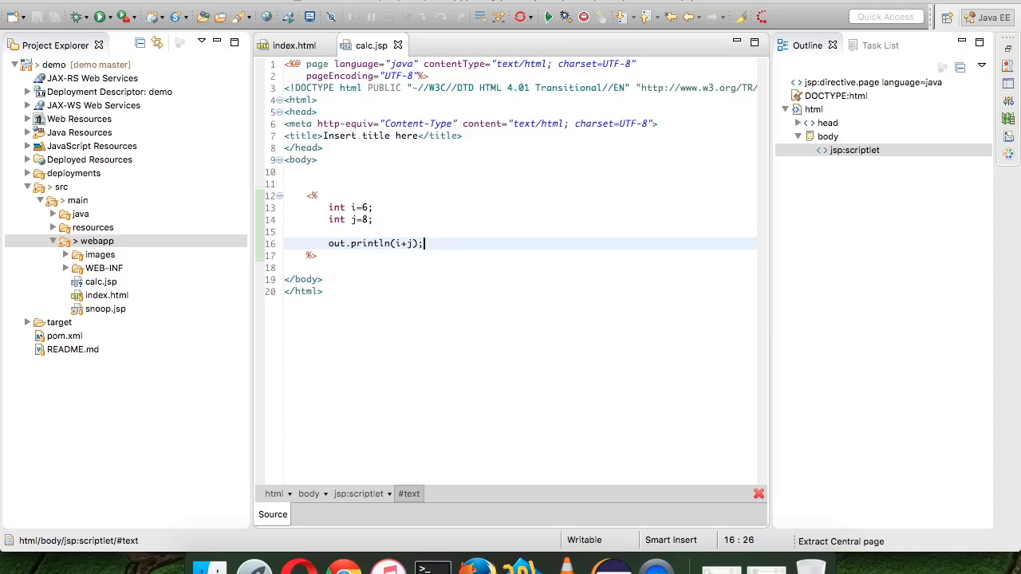
{"action": "mouse_move", "coordinate": [174, 161]}
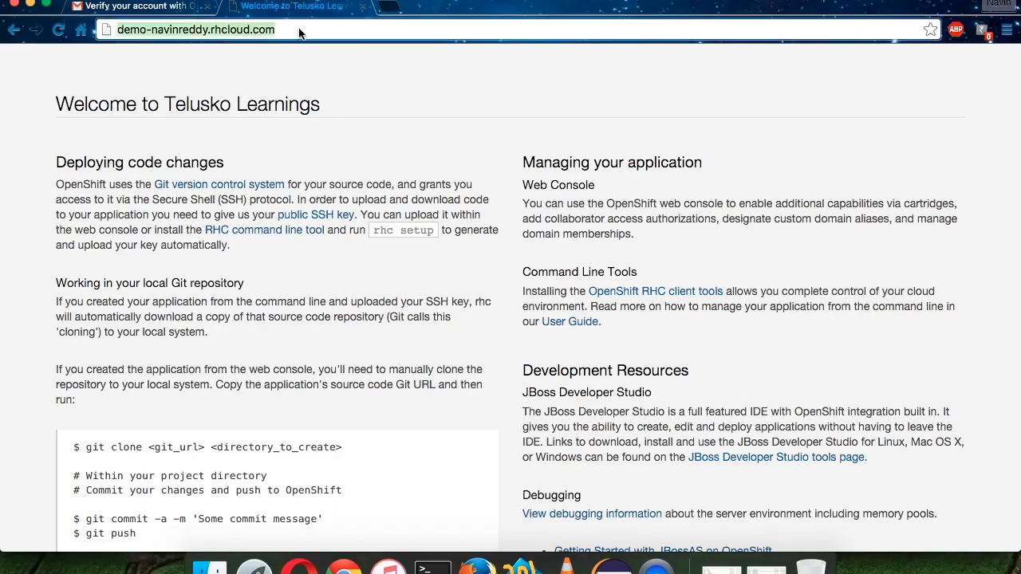
Step: Request /calc.jsp on the live app URL, which returns HTTP 404
{"action": "type", "text": "/i"}
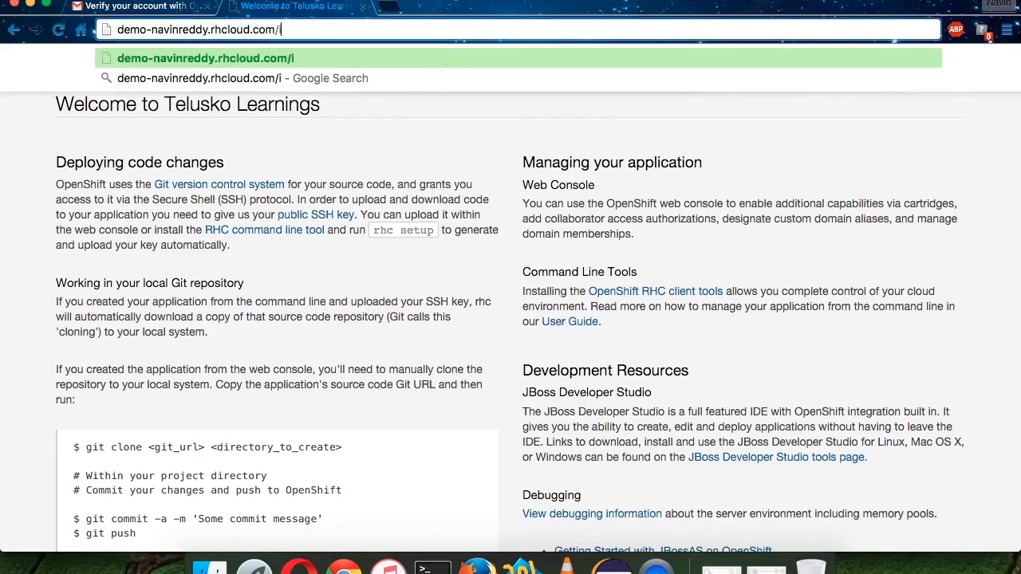
{"action": "type", "text": "nde"}
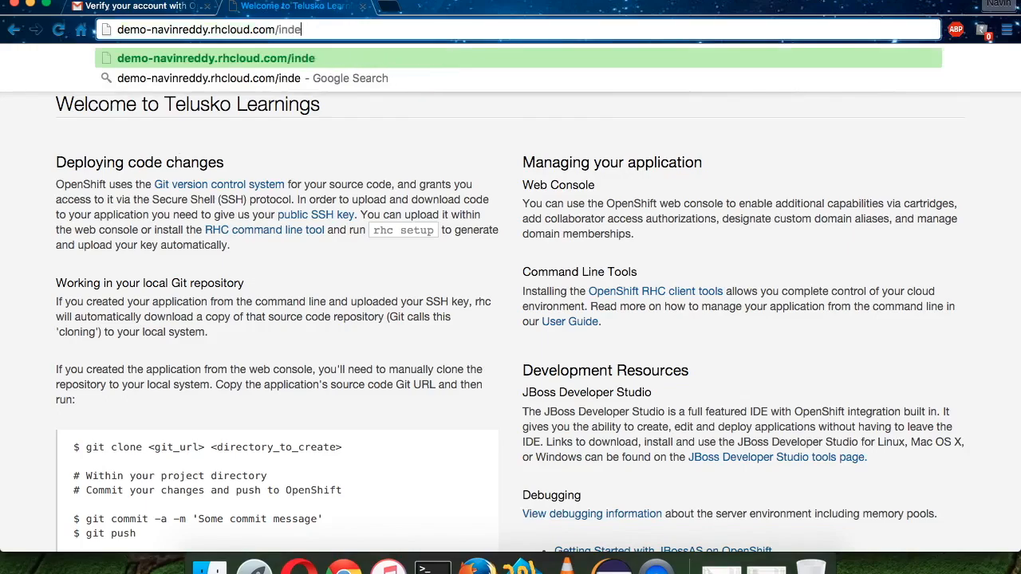
{"action": "type", "text": "calc.jsp"}
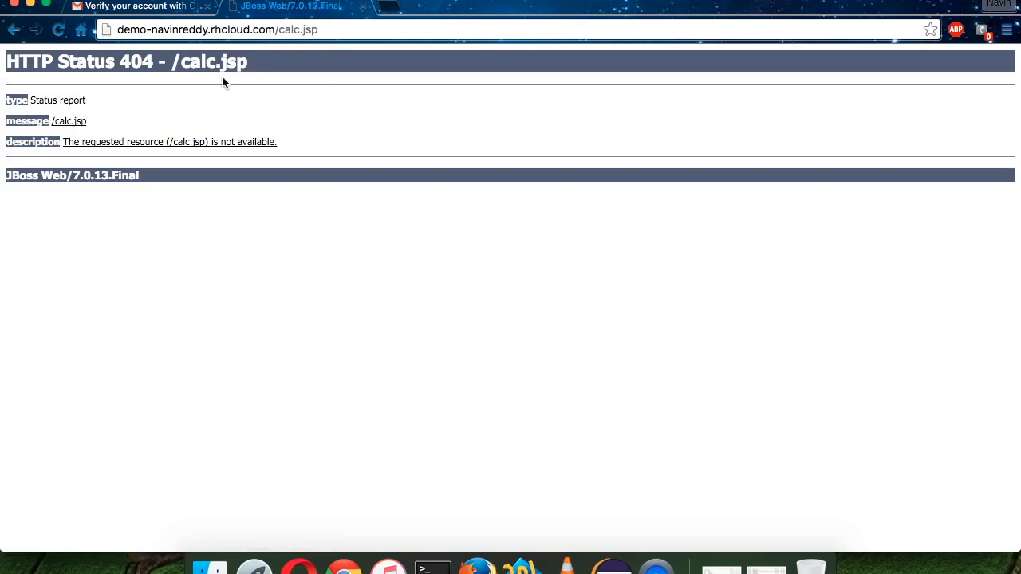
{"action": "mouse_move", "coordinate": [481, 187]}
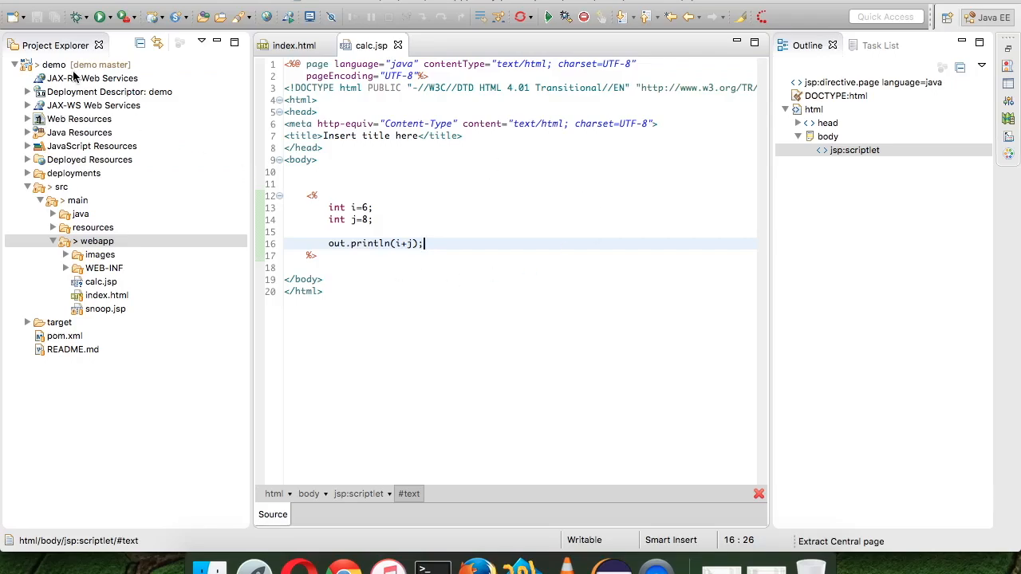
Step: Commit calc.jsp as '2nd commit', push it to demo origin and close the push report
{"action": "right_click", "coordinate": [53, 64]}
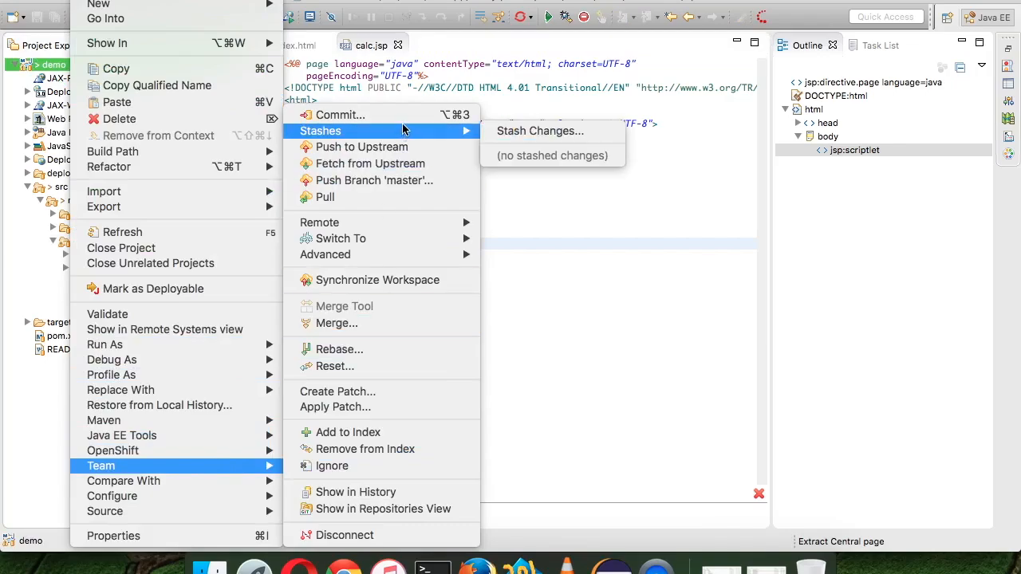
{"action": "left_click", "coordinate": [340, 114]}
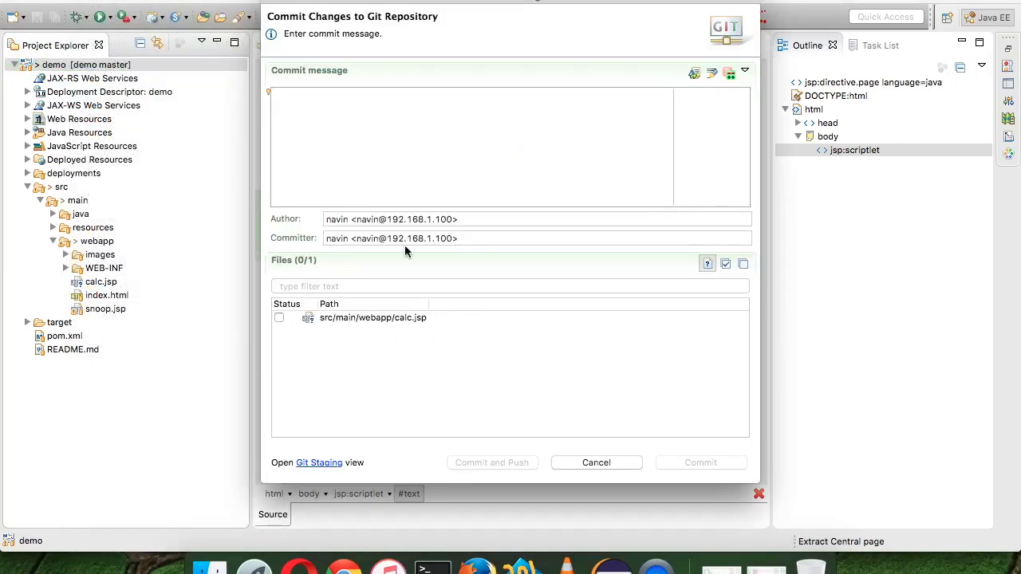
{"action": "type", "text": "2nd"}
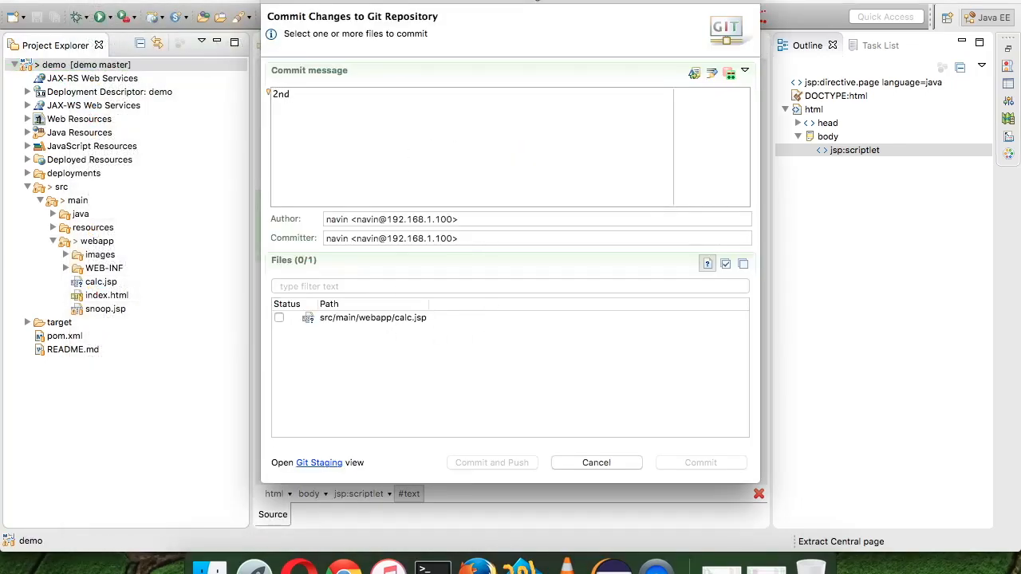
{"action": "type", "text": "co"}
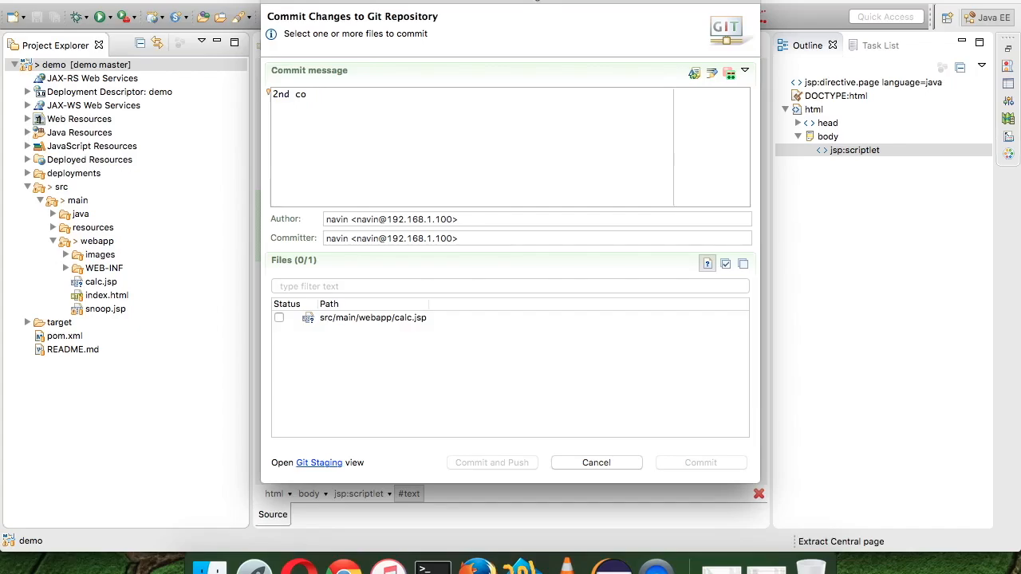
{"action": "type", "text": "mmit"}
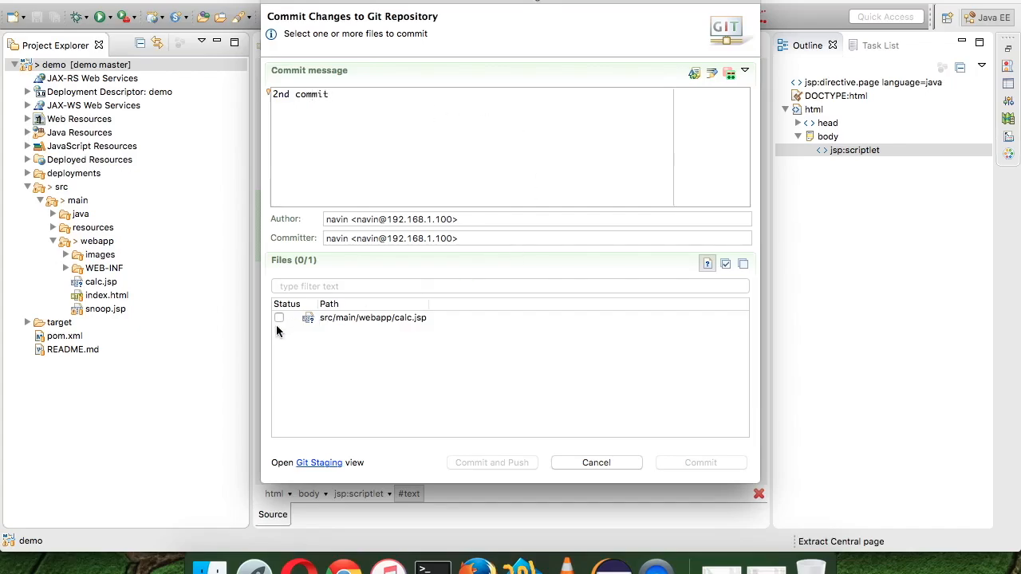
{"action": "left_click", "coordinate": [279, 318]}
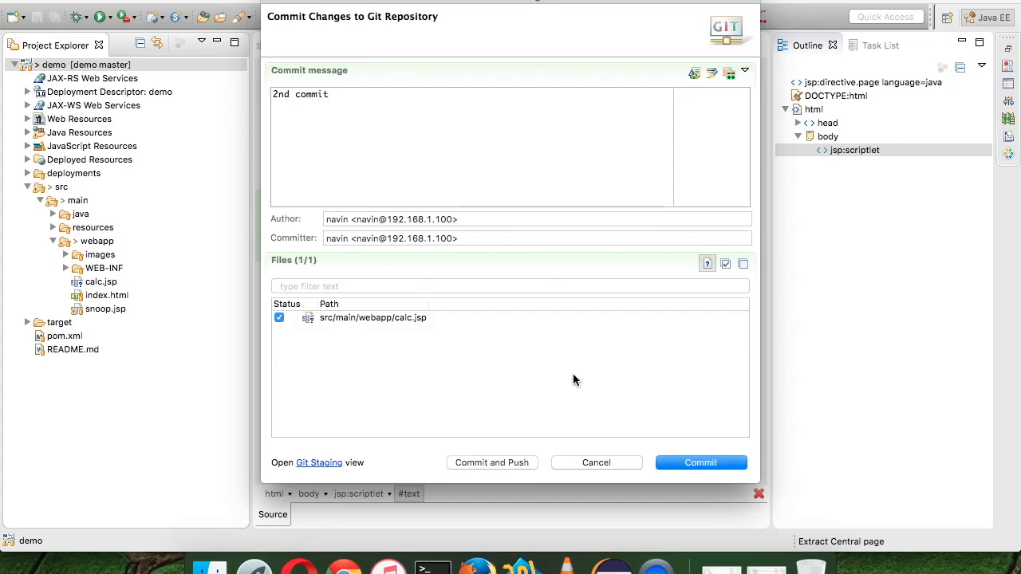
{"action": "mouse_move", "coordinate": [546, 417]}
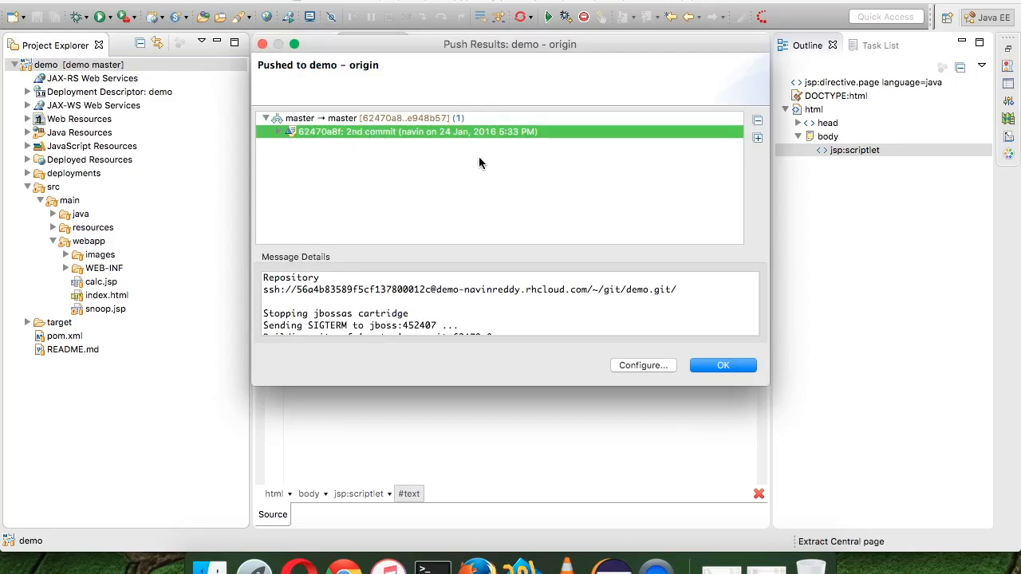
{"action": "left_click", "coordinate": [722, 364]}
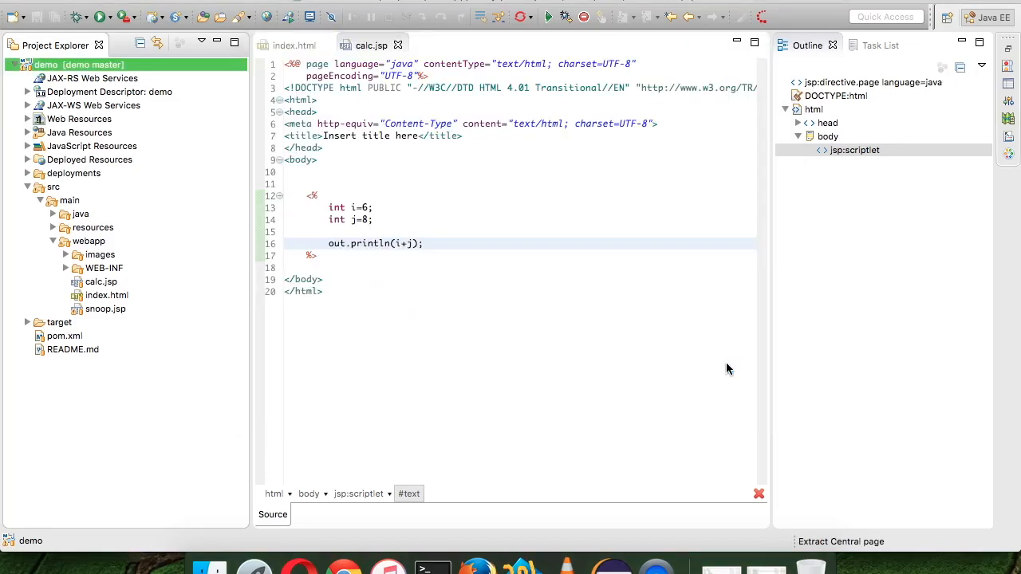
{"action": "mouse_move", "coordinate": [351, 440]}
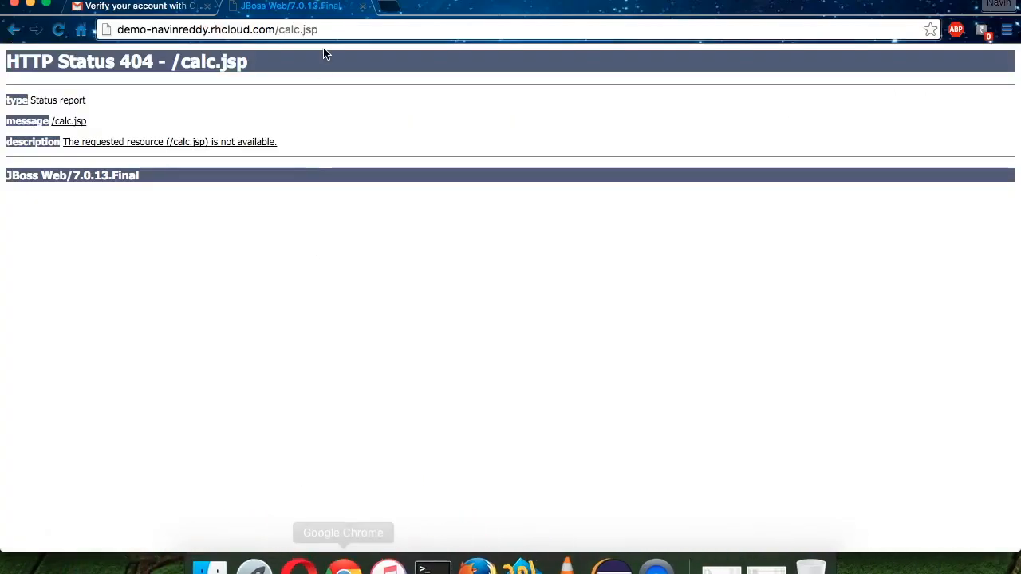
Step: Reload the live calc.jsp page in Chrome to confirm it shows 14, then return to Eclipse
{"action": "left_click", "coordinate": [216, 30]}
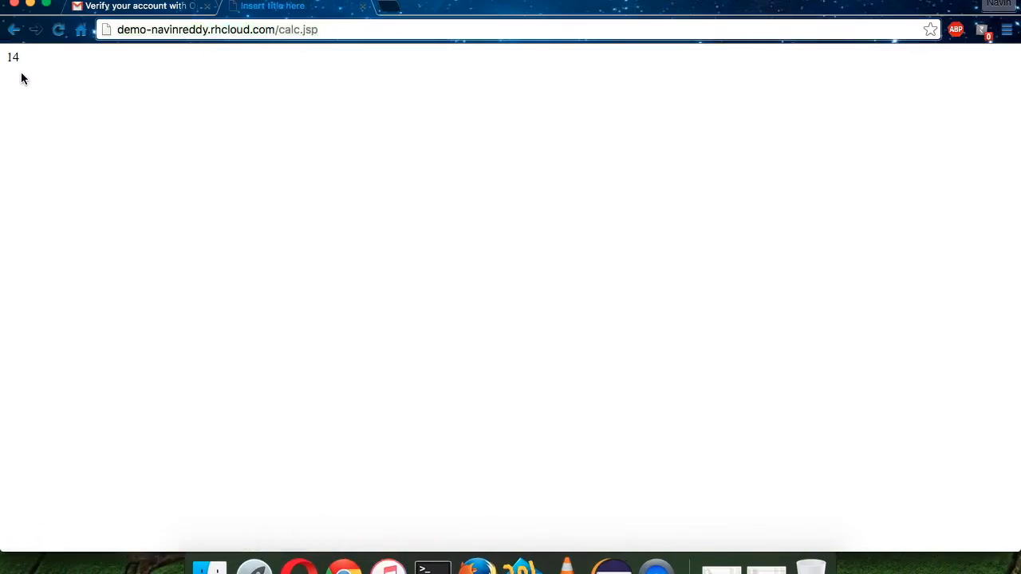
{"action": "mouse_move", "coordinate": [632, 534]}
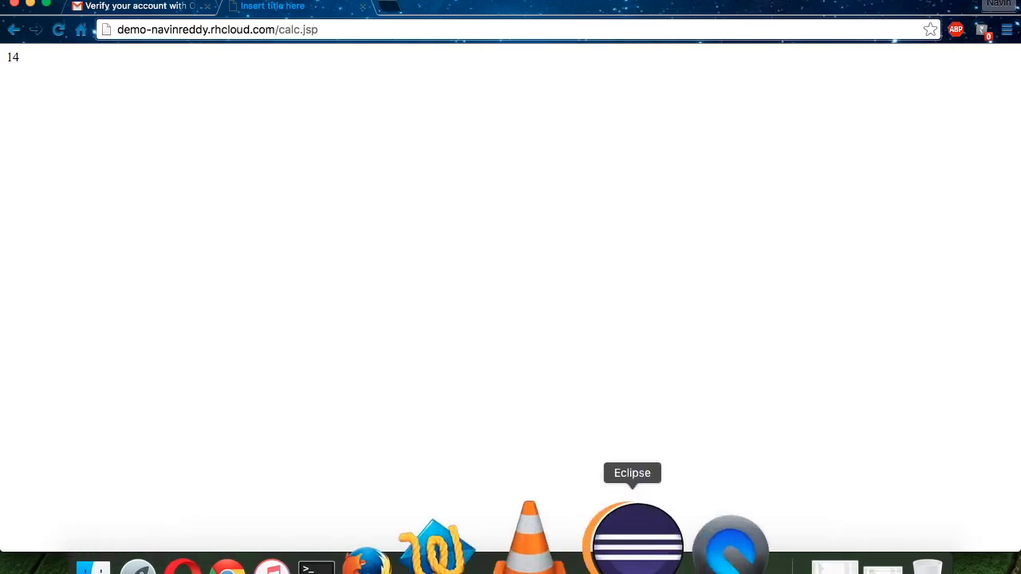
{"action": "left_click", "coordinate": [632, 535]}
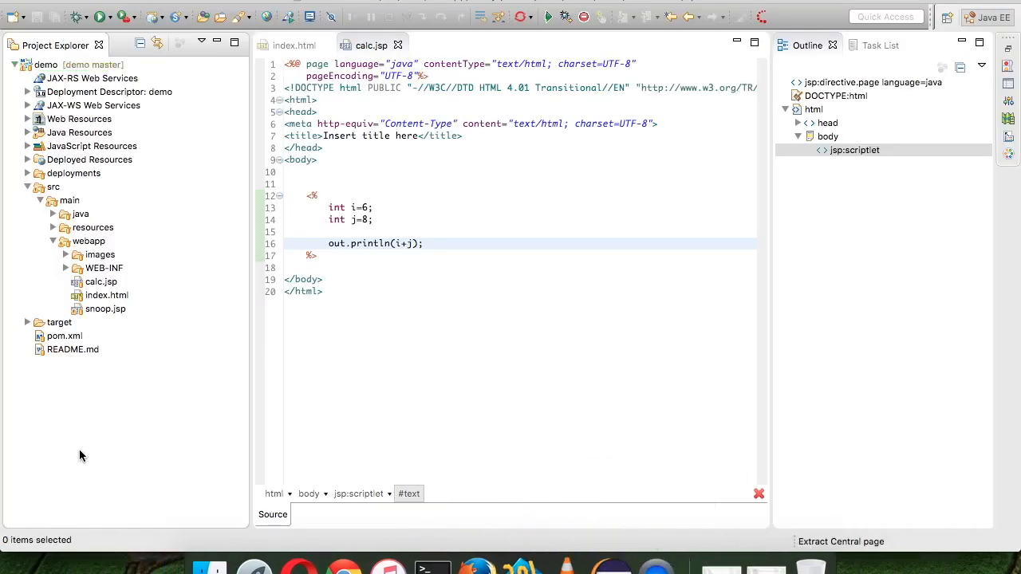